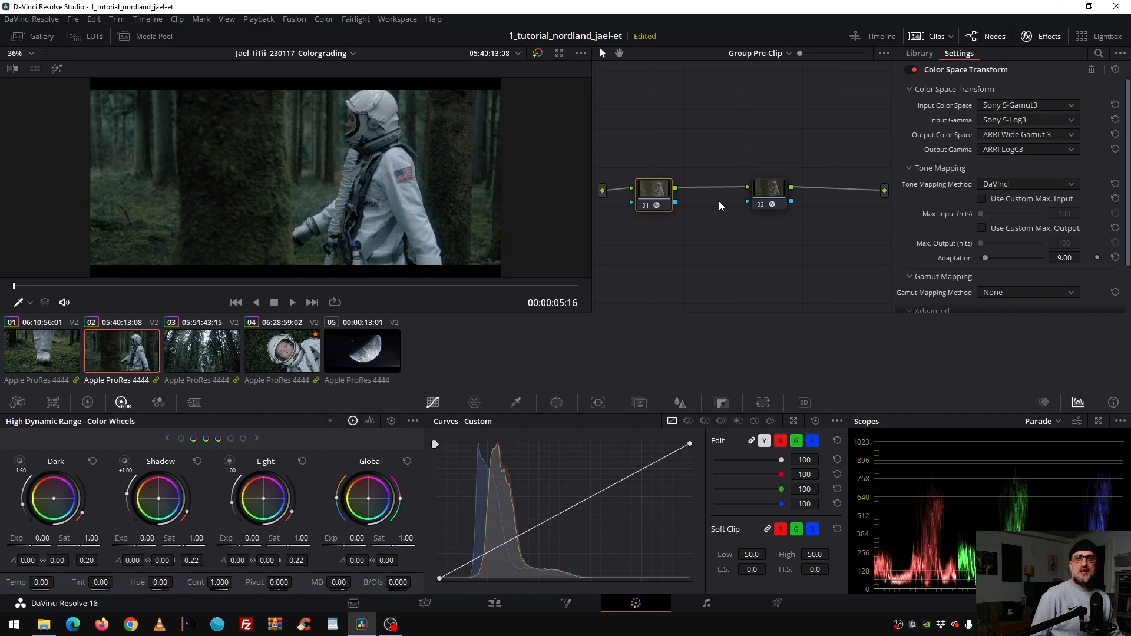
Step: Review the group's post-clip node tree, then return to the clip's own node tree
{"action": "left_click", "coordinate": [769, 187]}
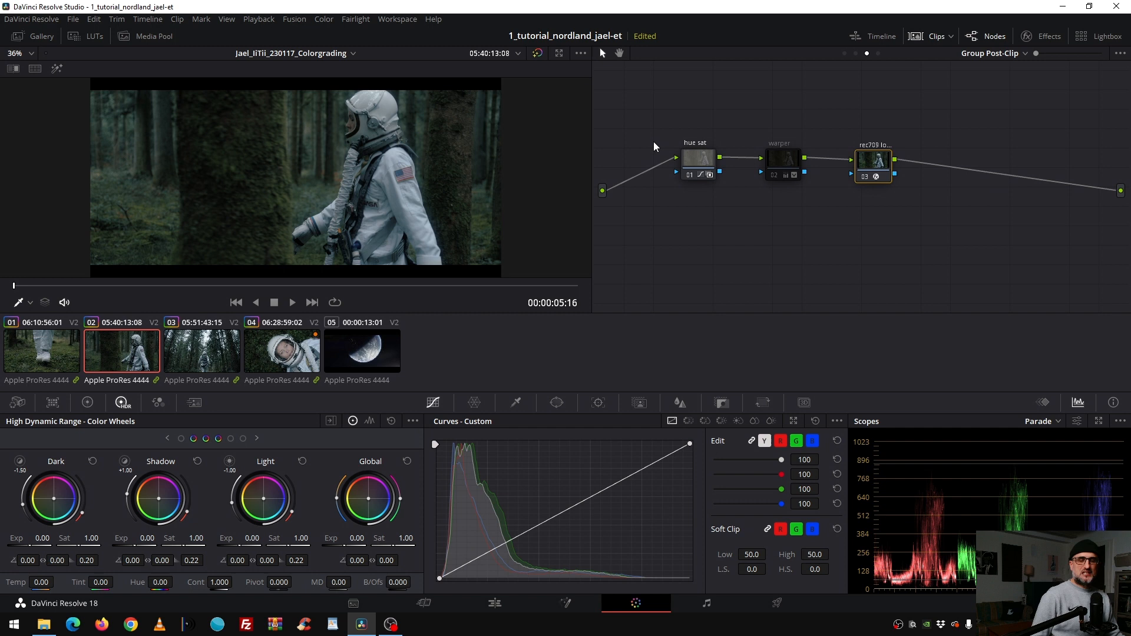
{"action": "mouse_move", "coordinate": [773, 153]}
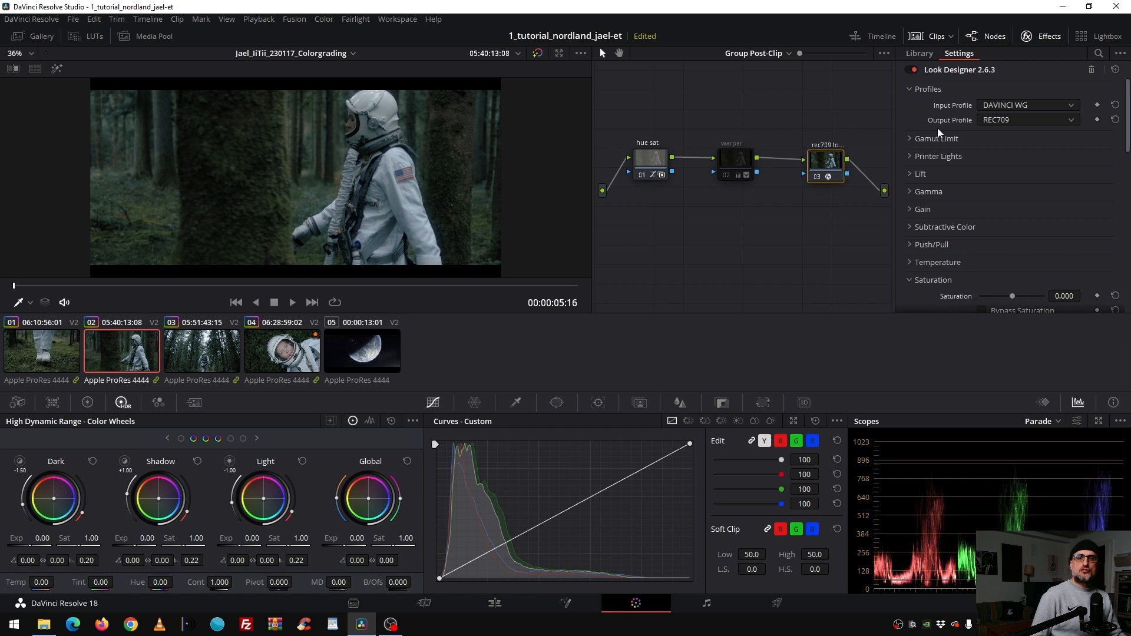
{"action": "mouse_move", "coordinate": [1024, 137]}
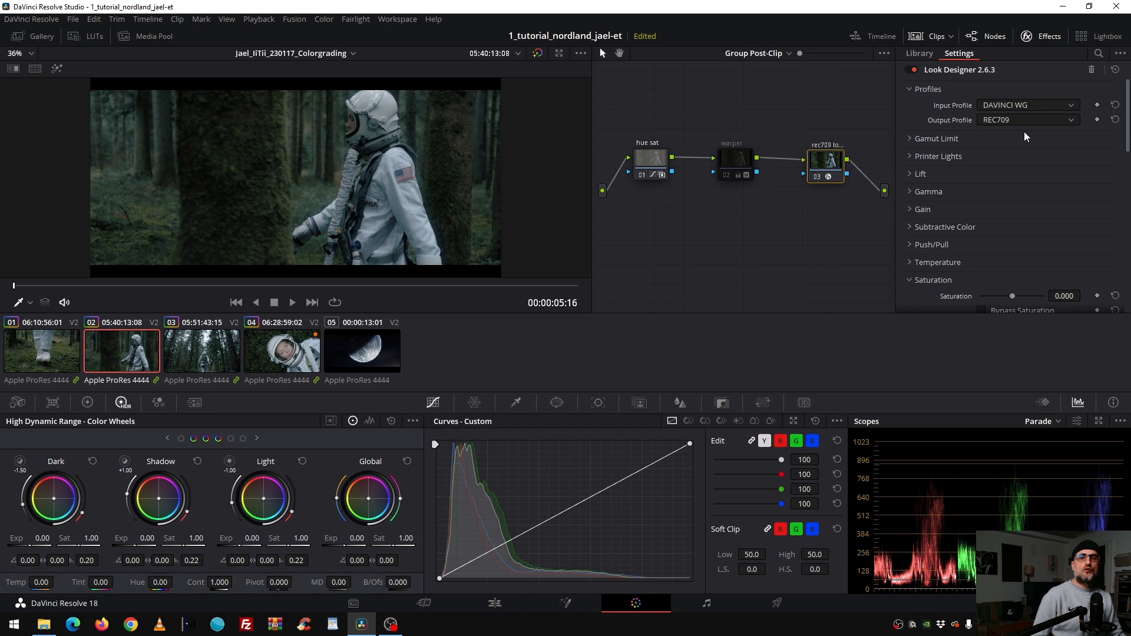
{"action": "left_click", "coordinate": [1027, 183]}
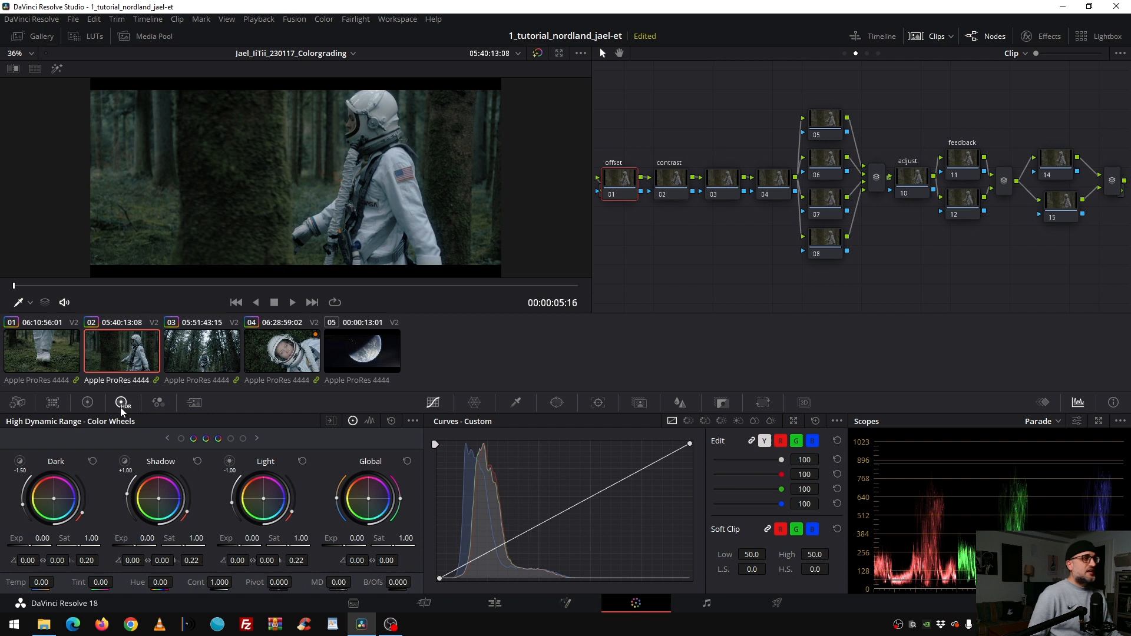
Step: Show the primary wheels for the offset node and adjust its Offset values
{"action": "left_click", "coordinate": [86, 403]}
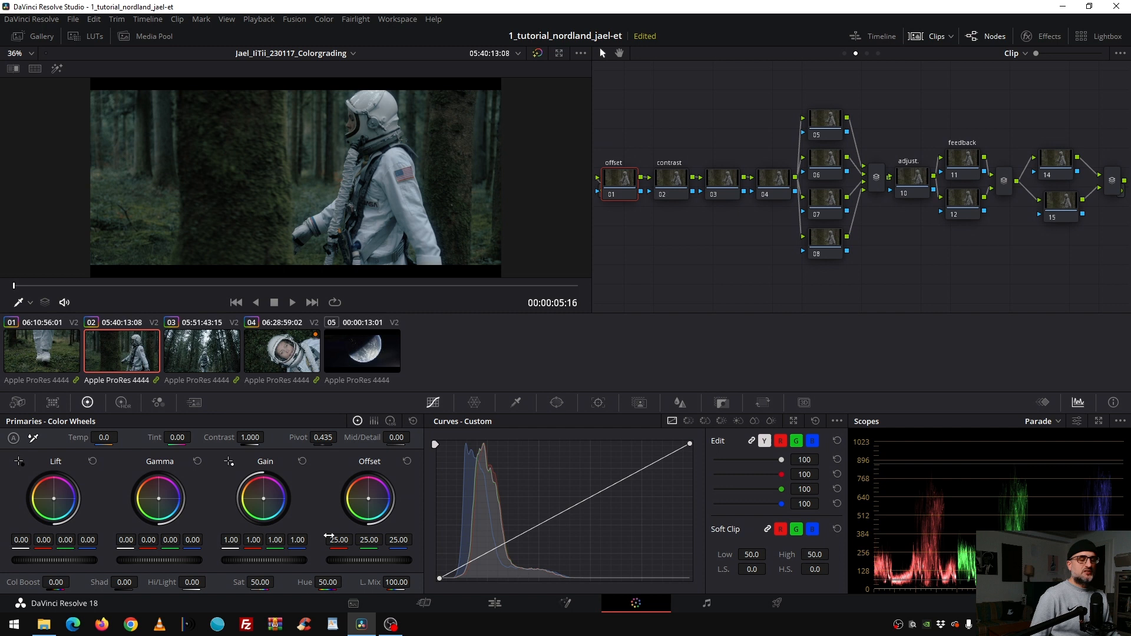
{"action": "left_click", "coordinate": [122, 402]}
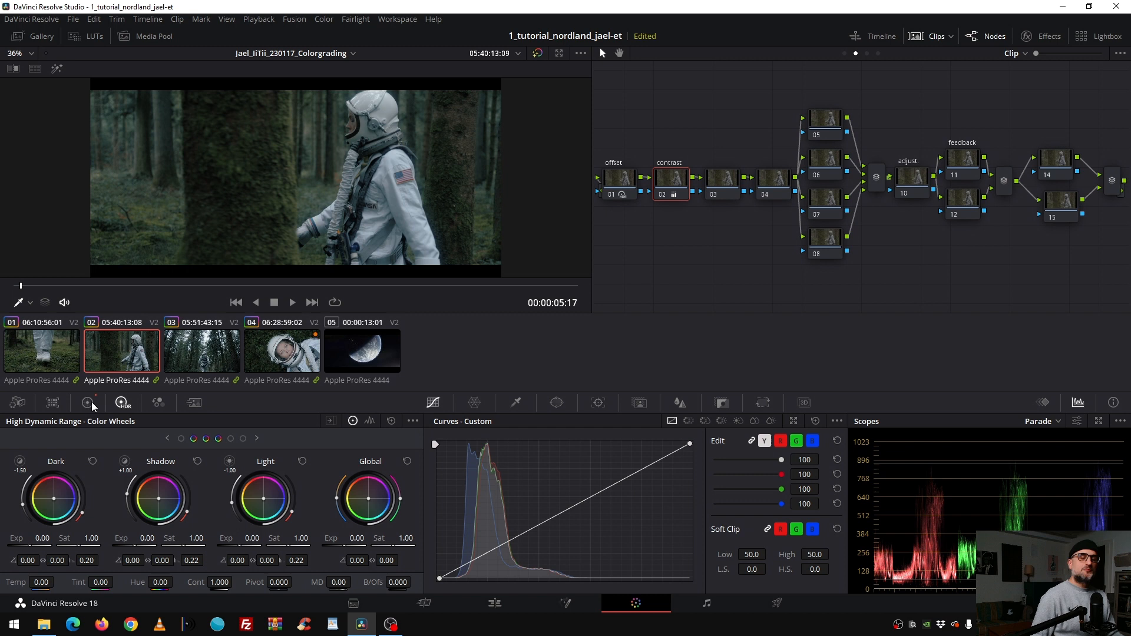
Step: Set the contrast node to contrast 1.344 and pivot 0.225 in the primary wheels
{"action": "left_click", "coordinate": [85, 403]}
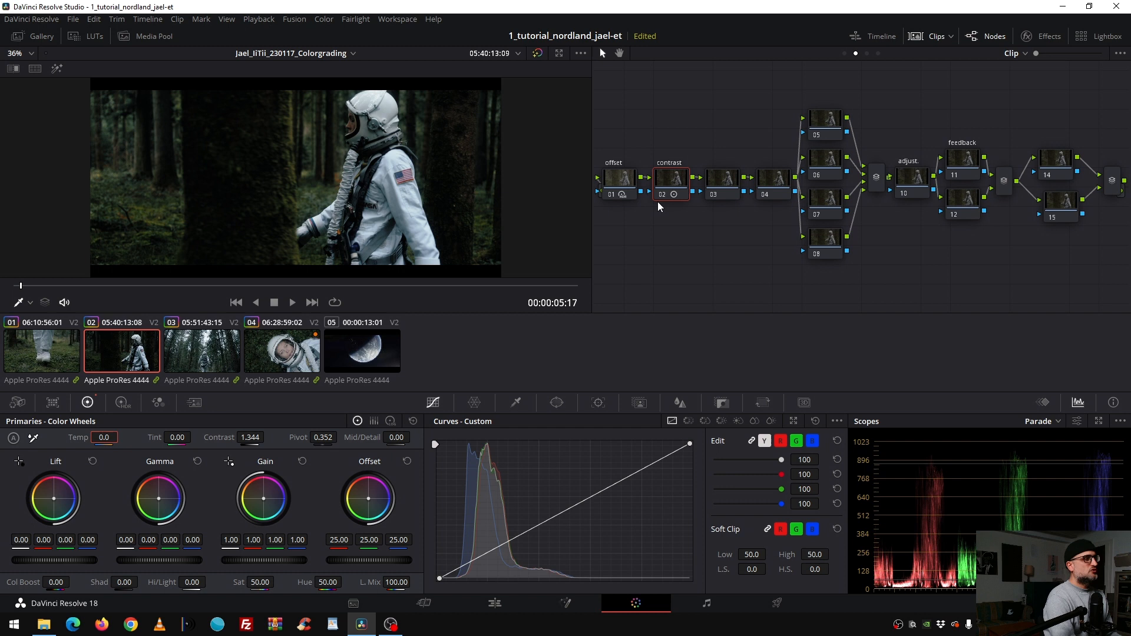
{"action": "triple_click", "coordinate": [323, 437]}
{"action": "type", "text": "0.225"}
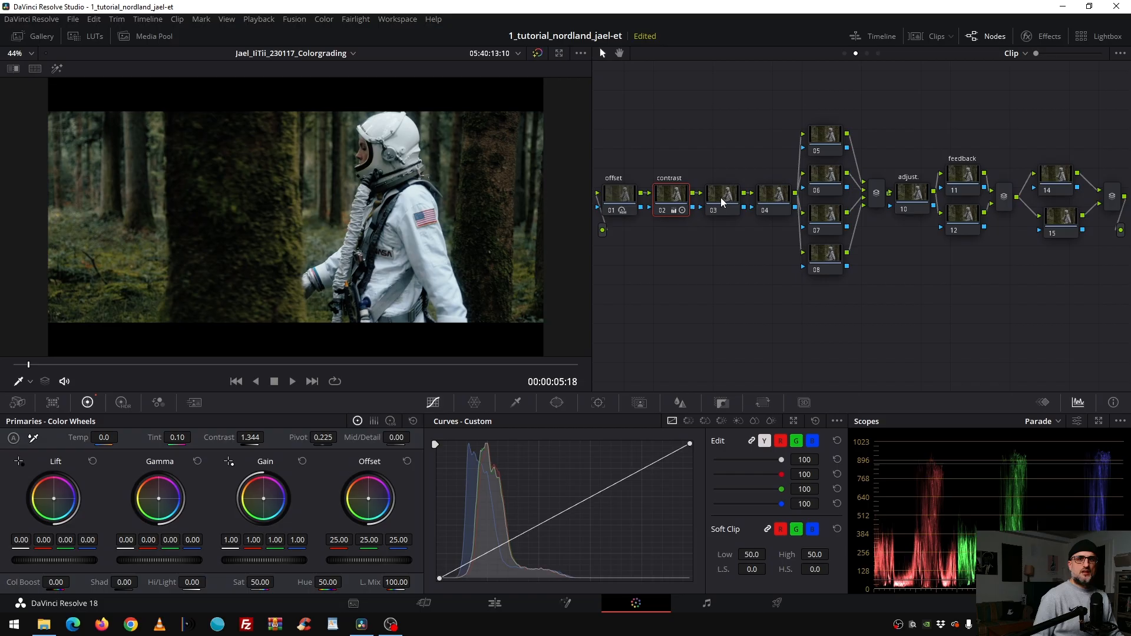
Step: Select node 03 and make its correction in the primary colour wheels
{"action": "left_click", "coordinate": [723, 193]}
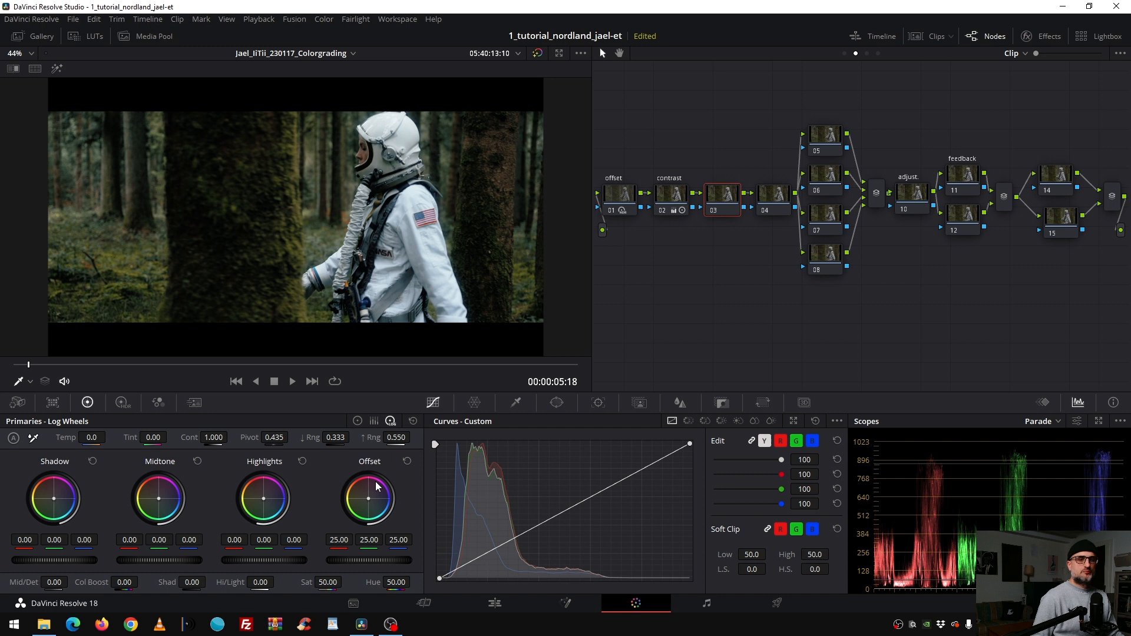
{"action": "left_click", "coordinate": [390, 420]}
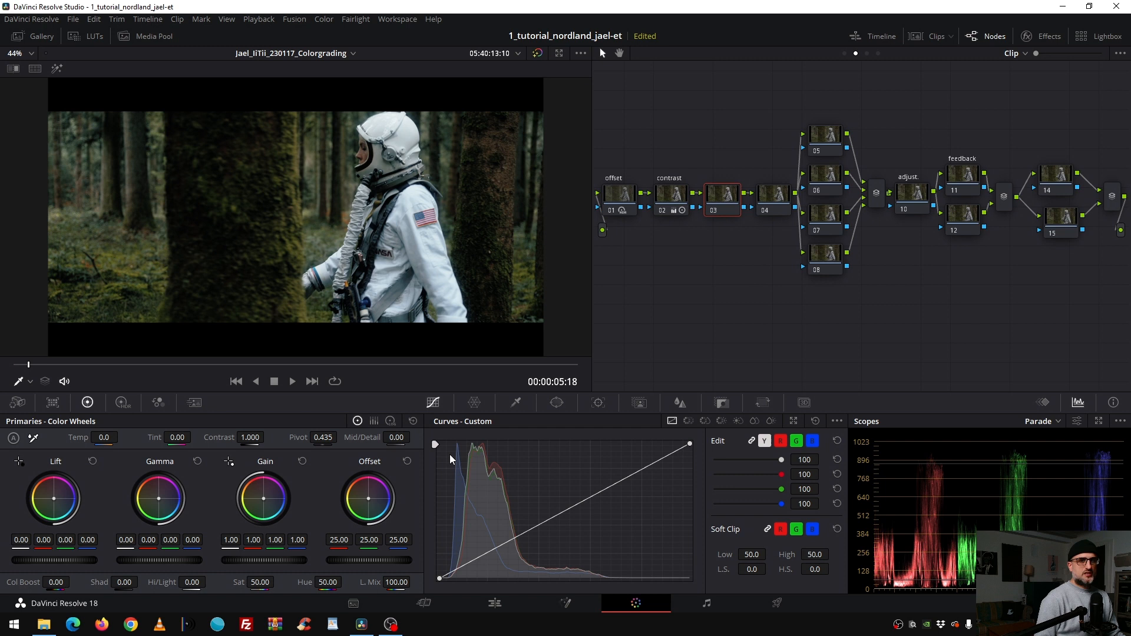
{"action": "left_click", "coordinate": [123, 403]}
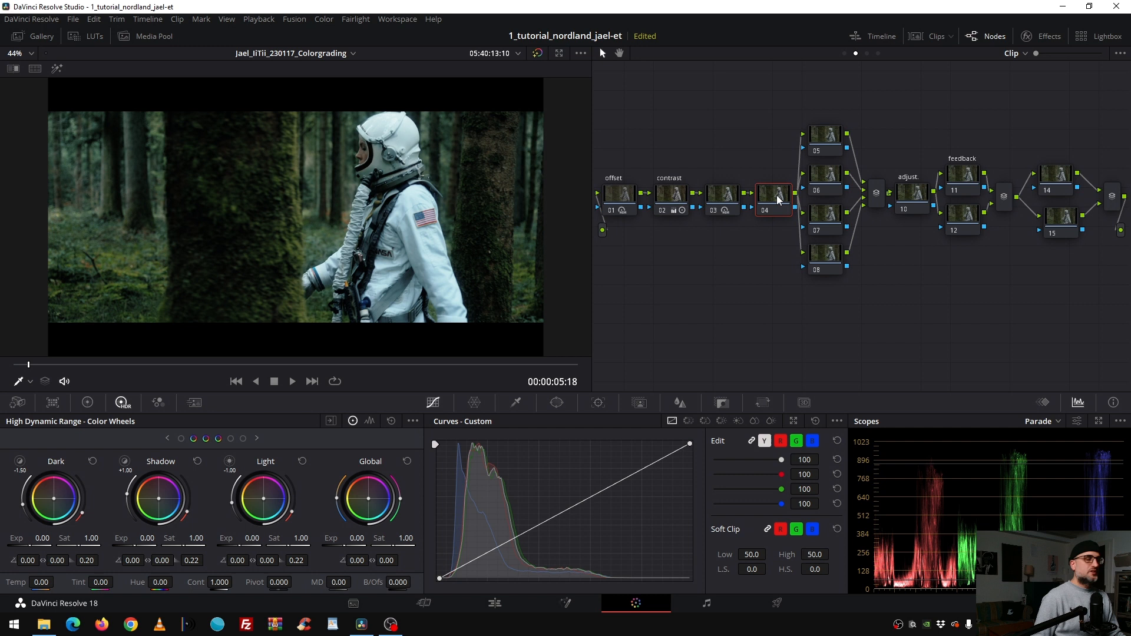
{"action": "mouse_move", "coordinate": [774, 198]}
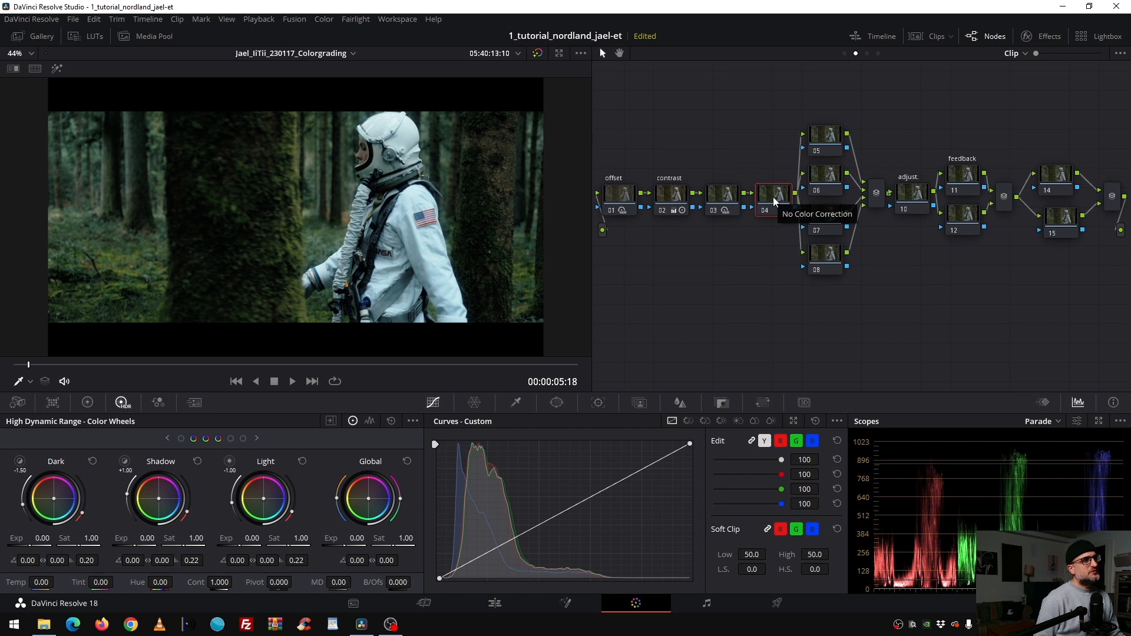
Step: Show the primary colour wheels for node 04
{"action": "left_click", "coordinate": [86, 403]}
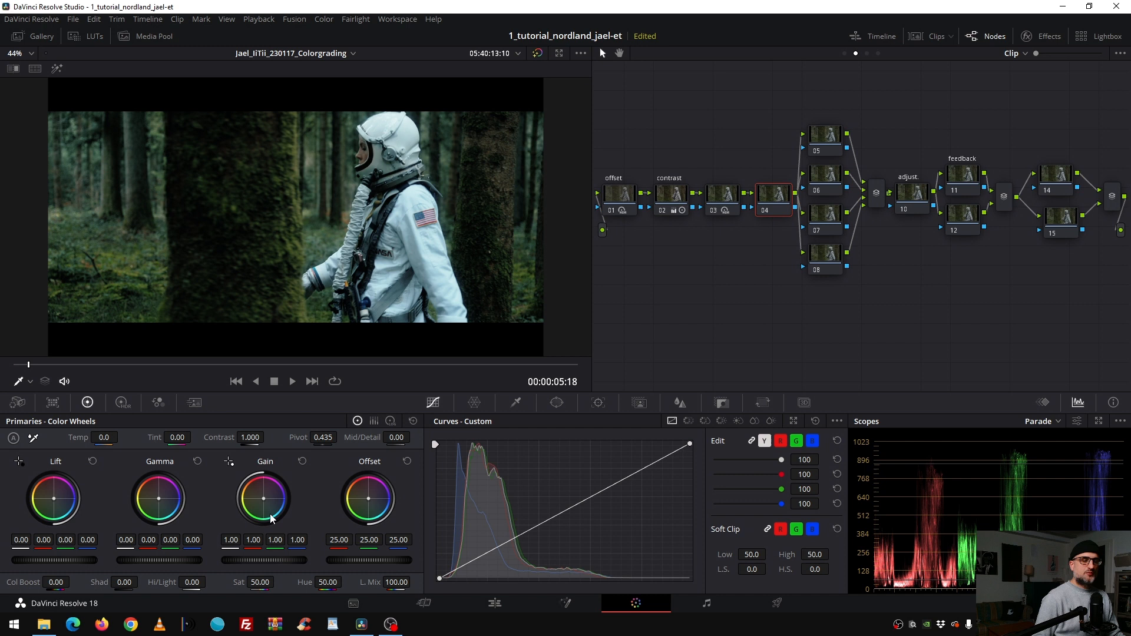
{"action": "mouse_move", "coordinate": [773, 196]}
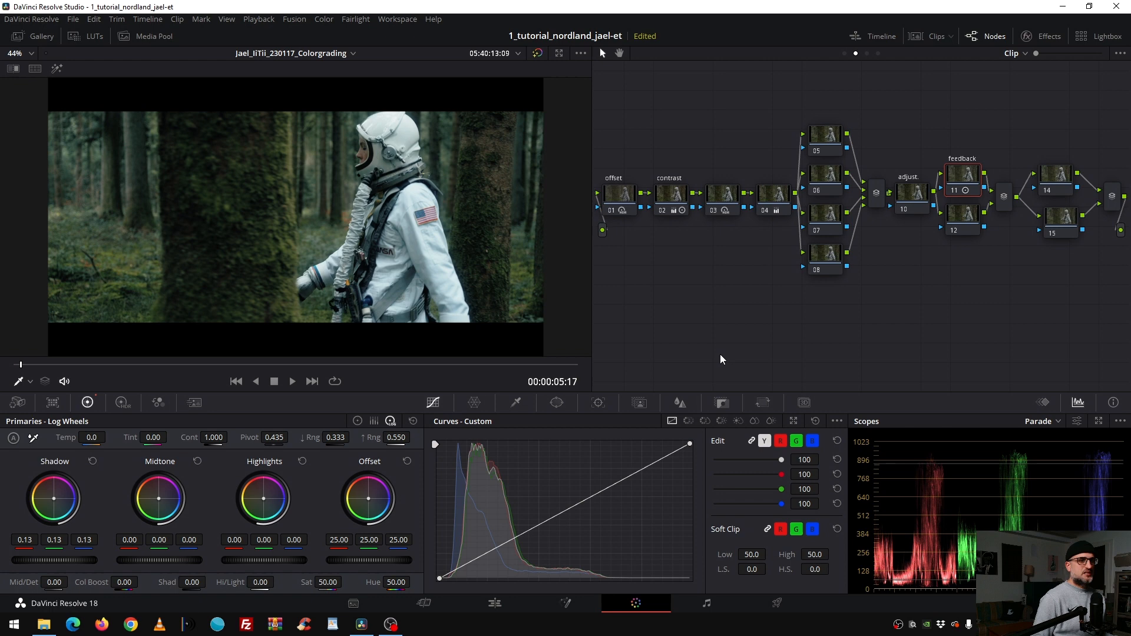
Step: Select the feedback node for a 0.13 shadow lift in the Log wheels
{"action": "left_click", "coordinate": [1060, 174]}
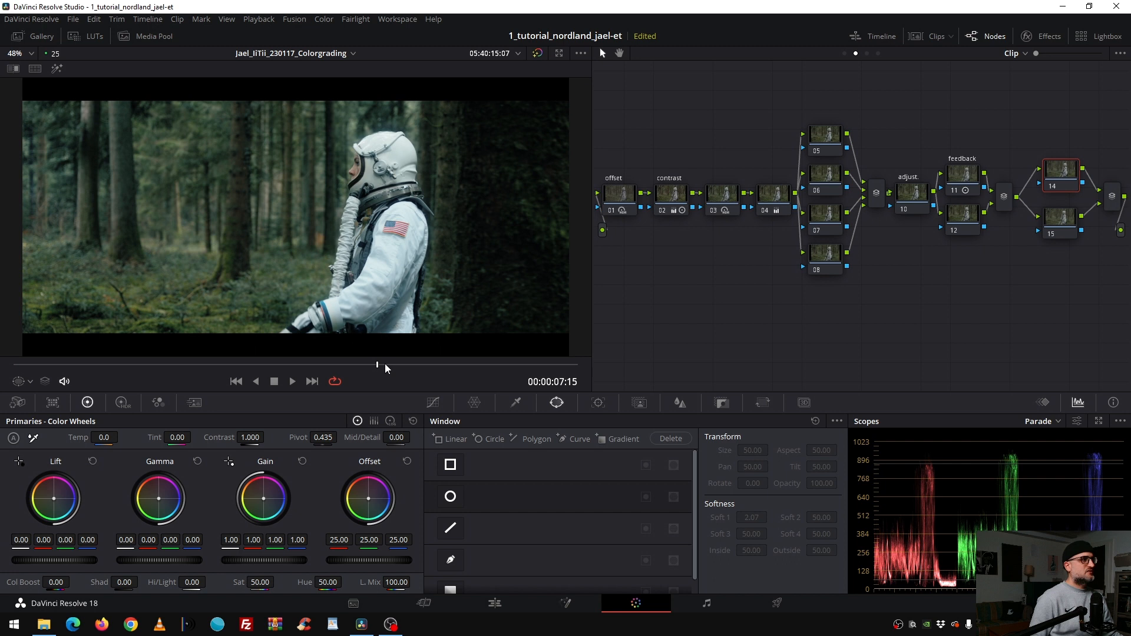
Step: On node 15, show the circle window overlay and stretch the ellipse wide around the astronaut
{"action": "left_click", "coordinate": [24, 380]}
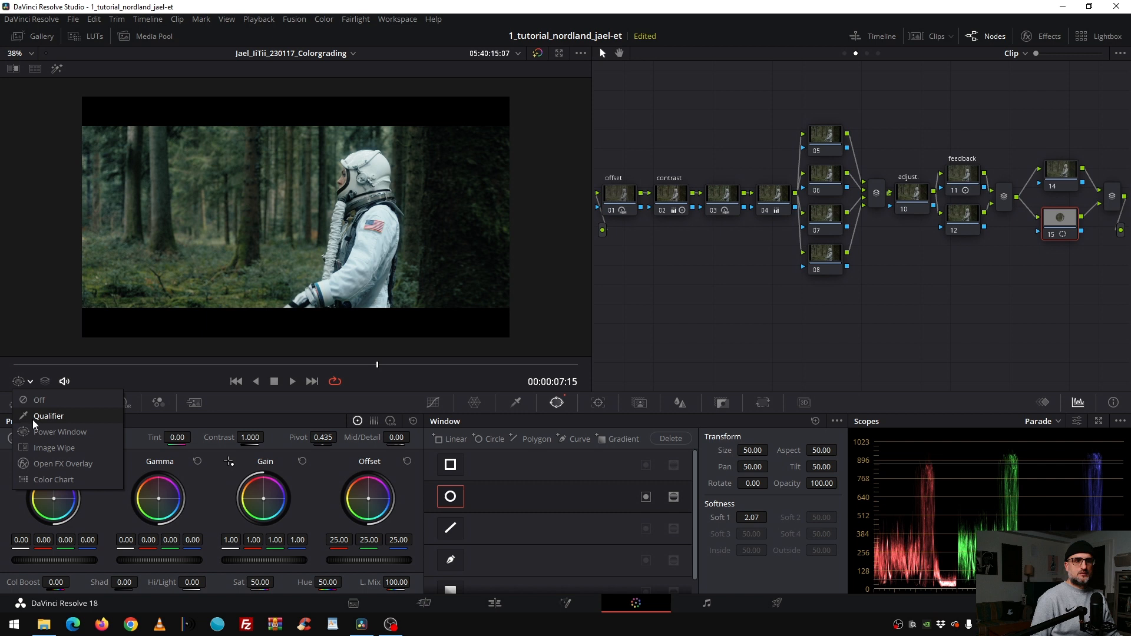
{"action": "left_click", "coordinate": [60, 431]}
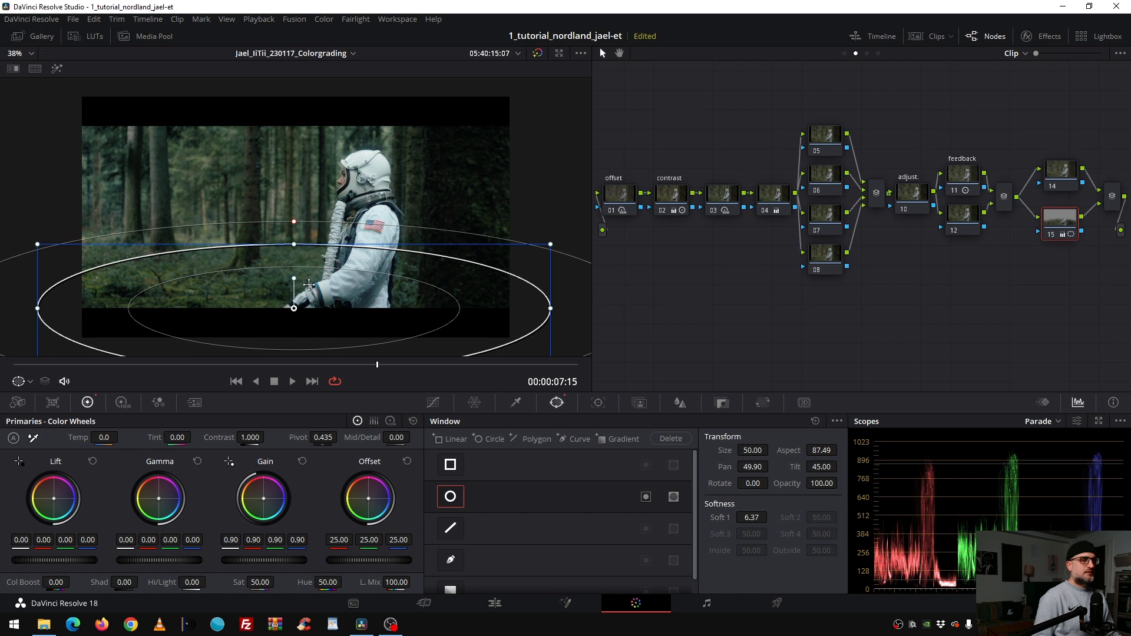
{"action": "left_click_drag", "start_coordinate": [294, 281], "coordinate": [290, 269]}
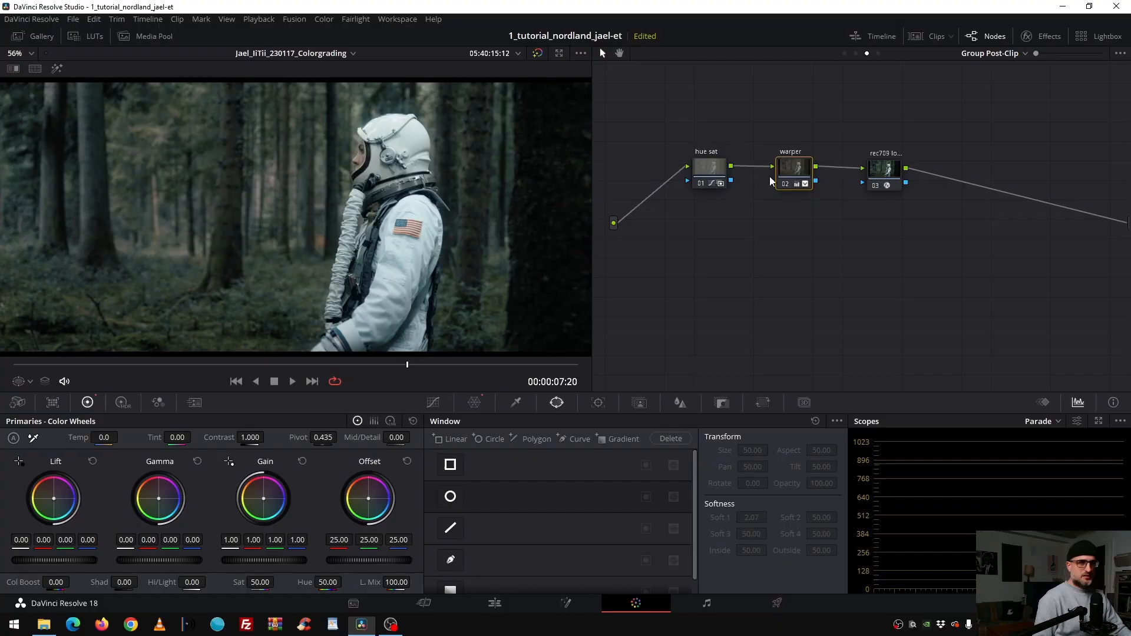
Step: Bypass the post-clip warper node to compare the shot without it
{"action": "left_click", "coordinate": [791, 167]}
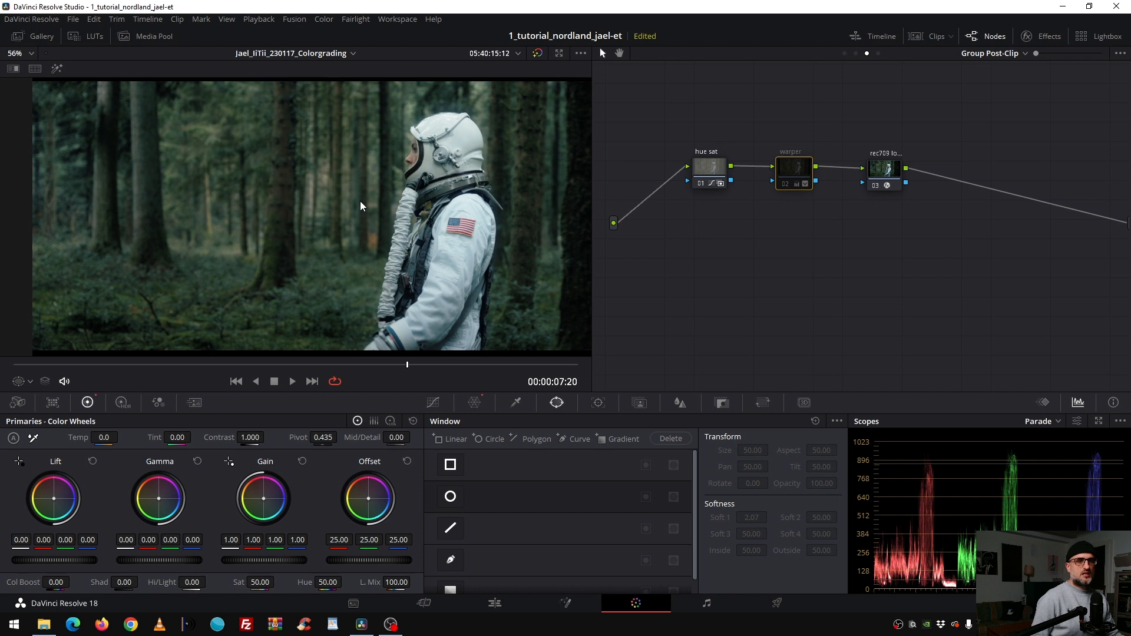
{"action": "mouse_move", "coordinate": [364, 202]}
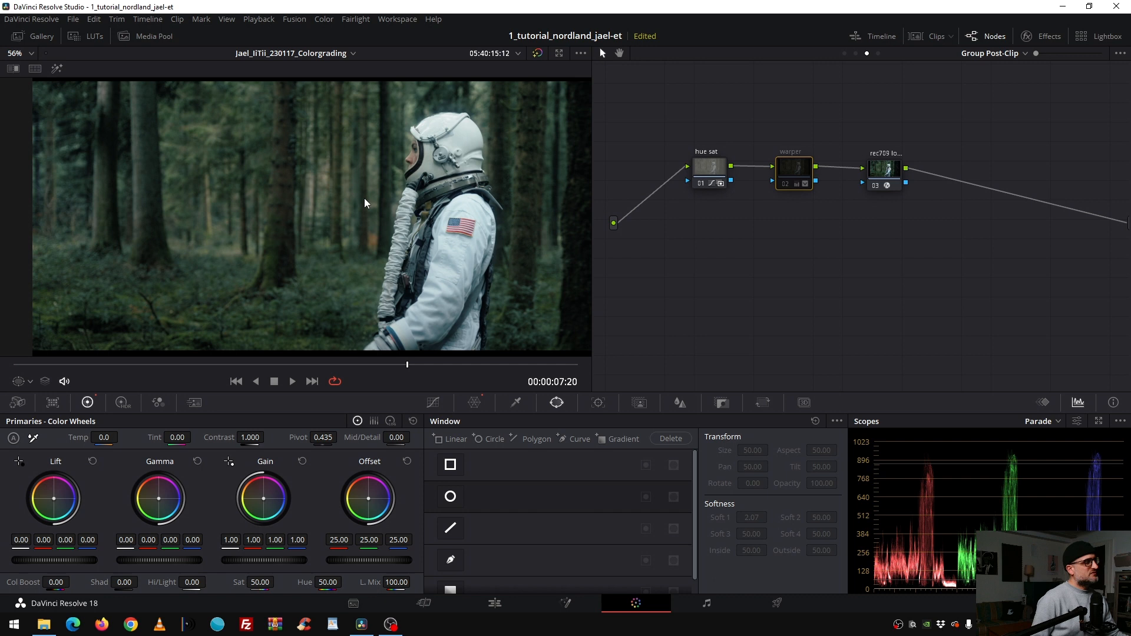
{"action": "mouse_move", "coordinate": [227, 253]}
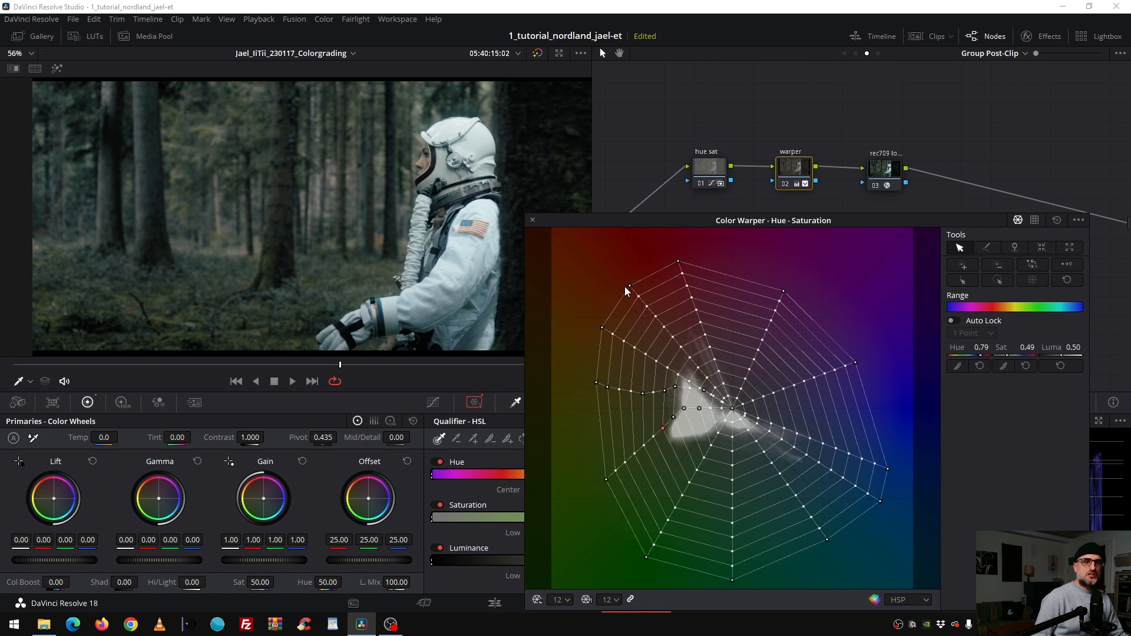
{"action": "mouse_move", "coordinate": [868, 431]}
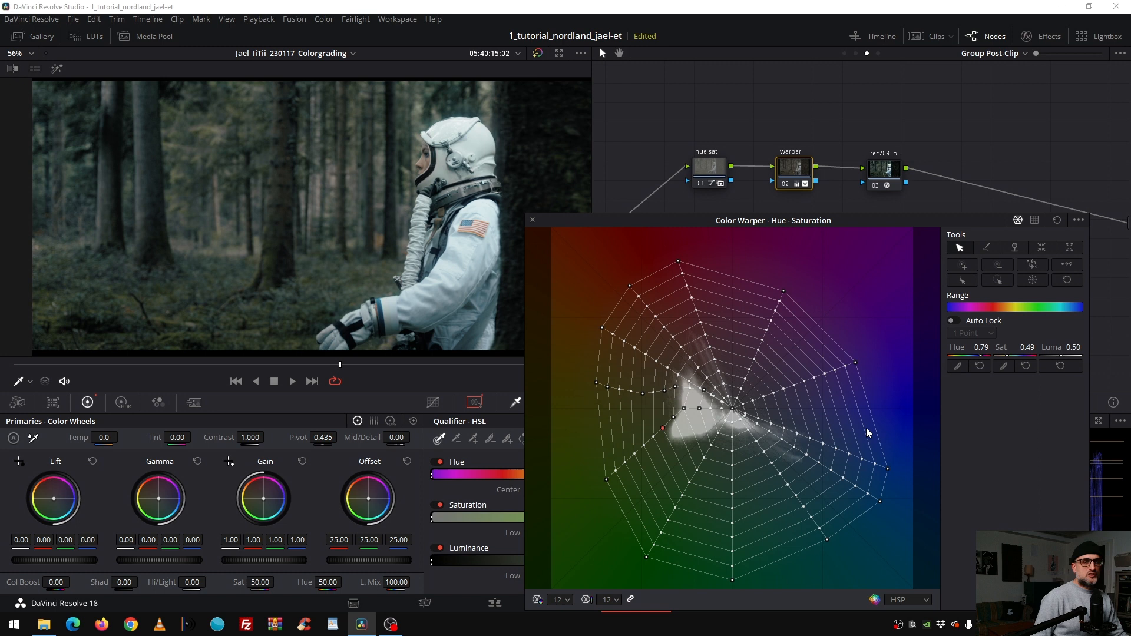
{"action": "mouse_move", "coordinate": [656, 482]}
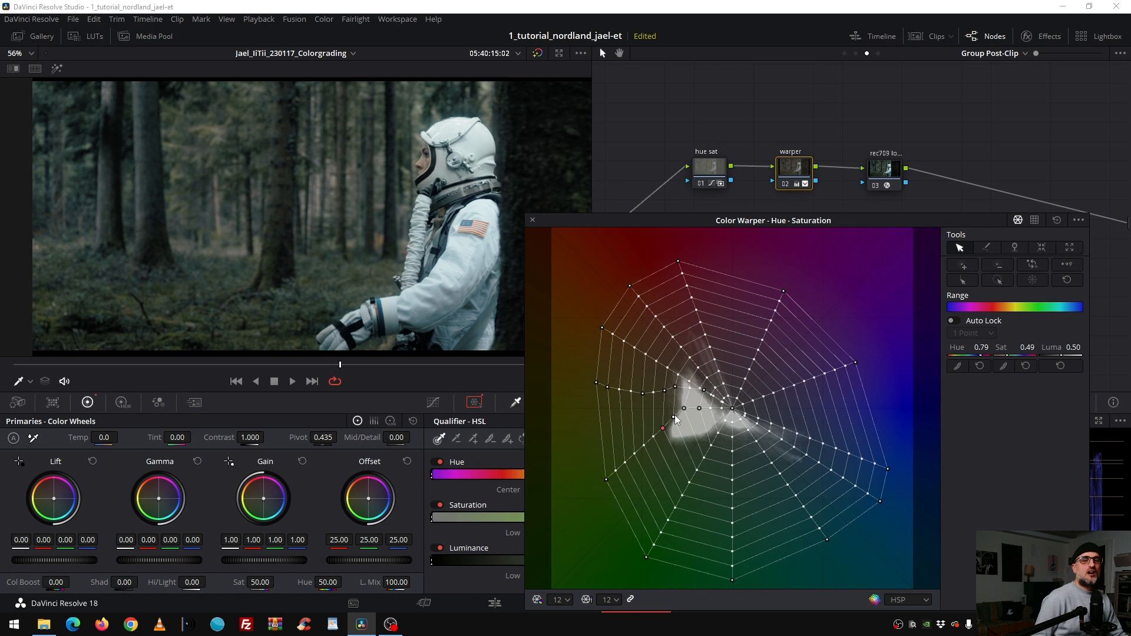
{"action": "mouse_move", "coordinate": [680, 393]}
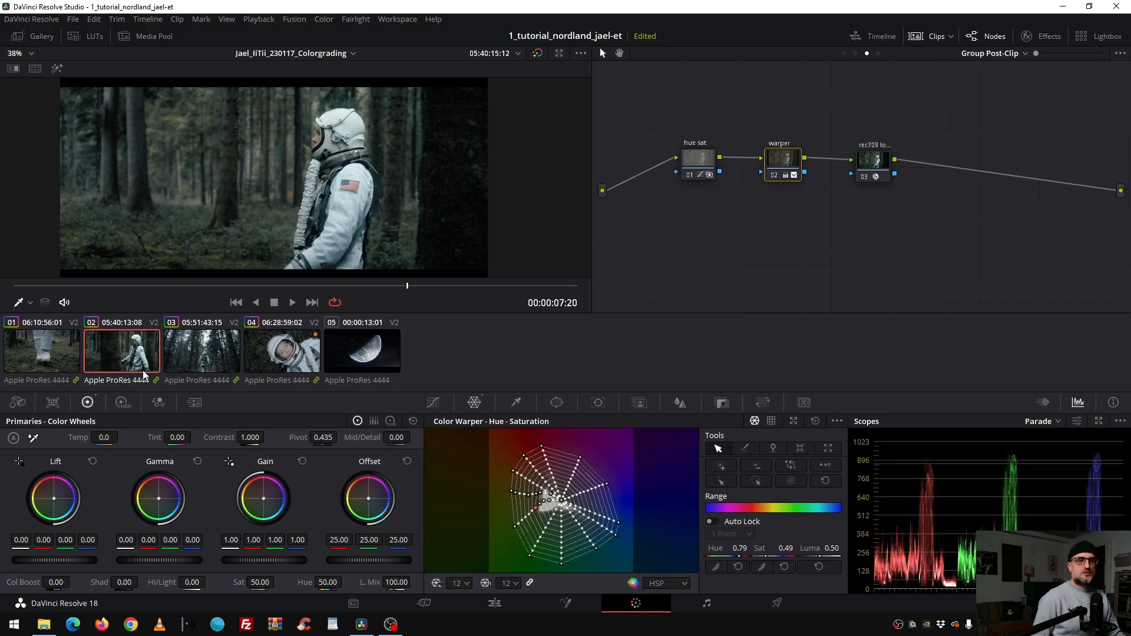
{"action": "mouse_move", "coordinate": [112, 352]}
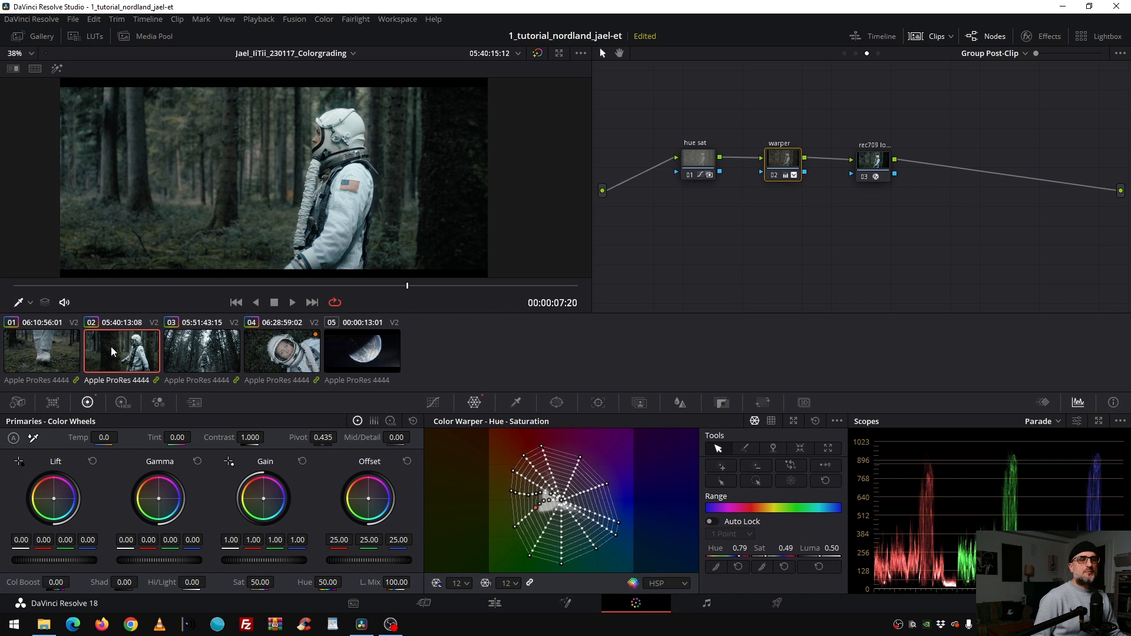
Step: Load the walking boots shot, then the astronaut face close-up with its node tree
{"action": "left_click", "coordinate": [42, 351]}
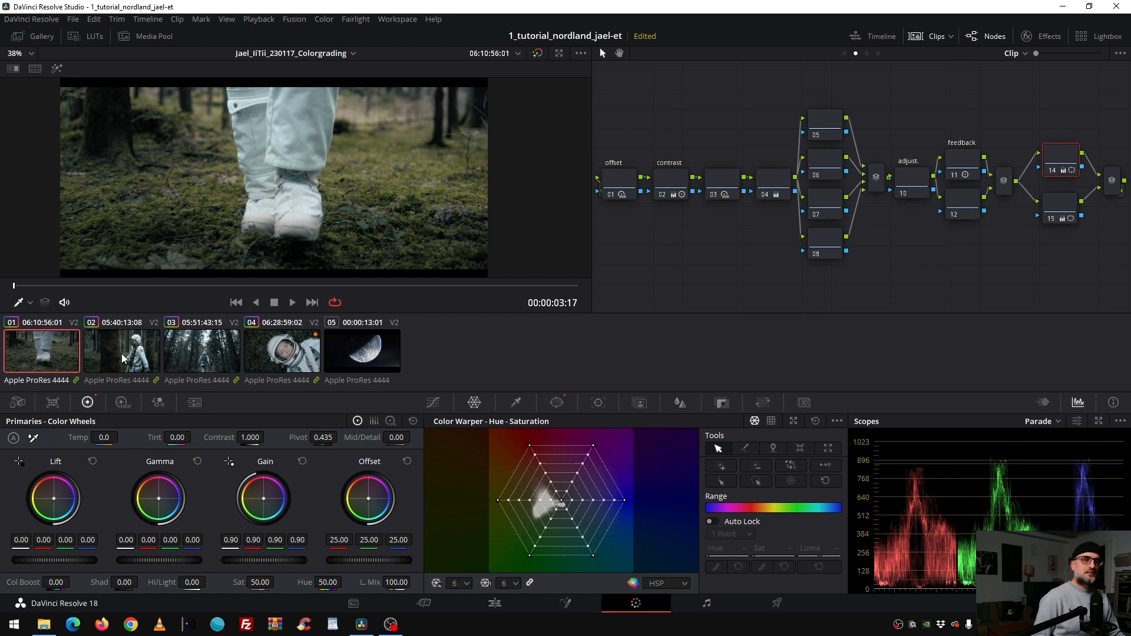
{"action": "left_click", "coordinate": [281, 351]}
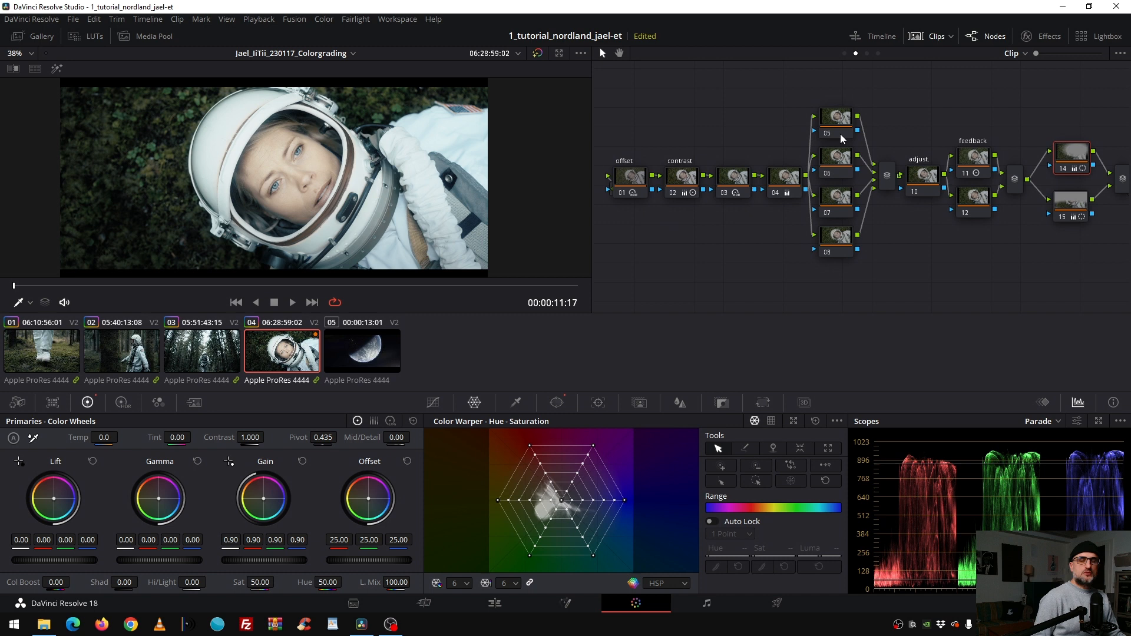
Step: Step through the clips' nodes to the forest shot's adjust node, warmed to temperature 173
{"action": "left_click", "coordinate": [41, 351]}
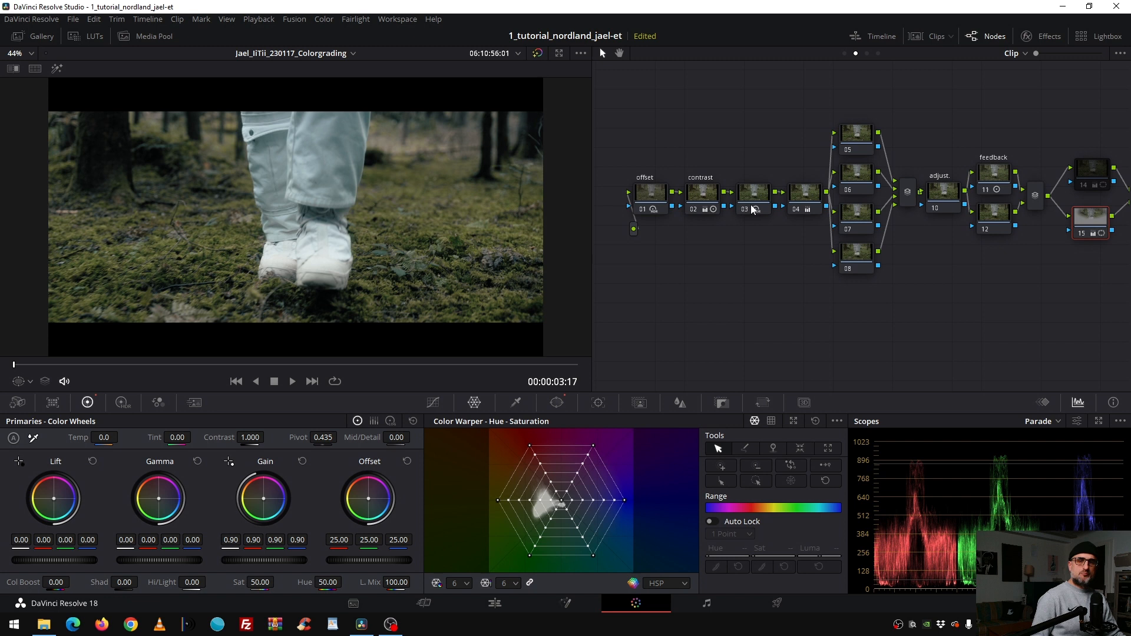
{"action": "left_click", "coordinate": [944, 193]}
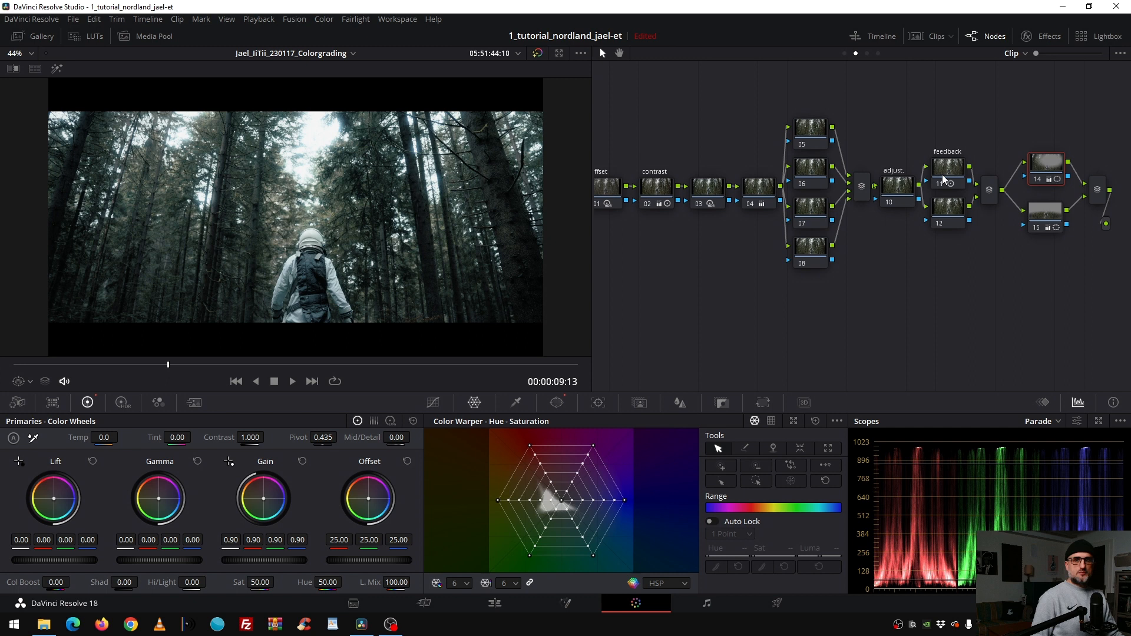
{"action": "mouse_move", "coordinate": [947, 181]}
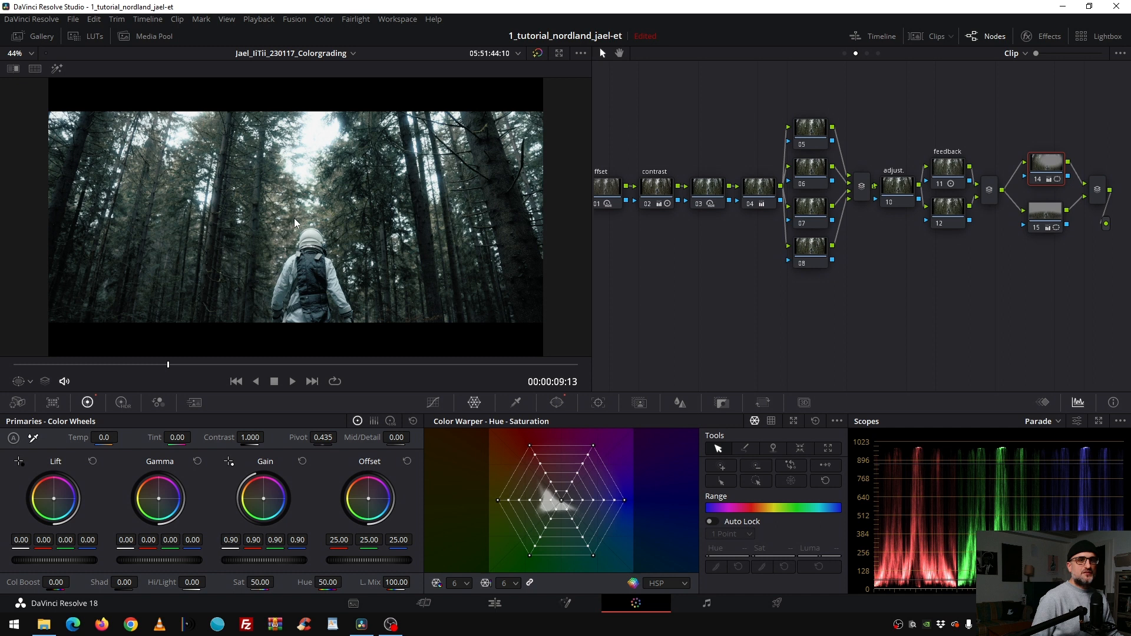
{"action": "mouse_move", "coordinate": [293, 237]}
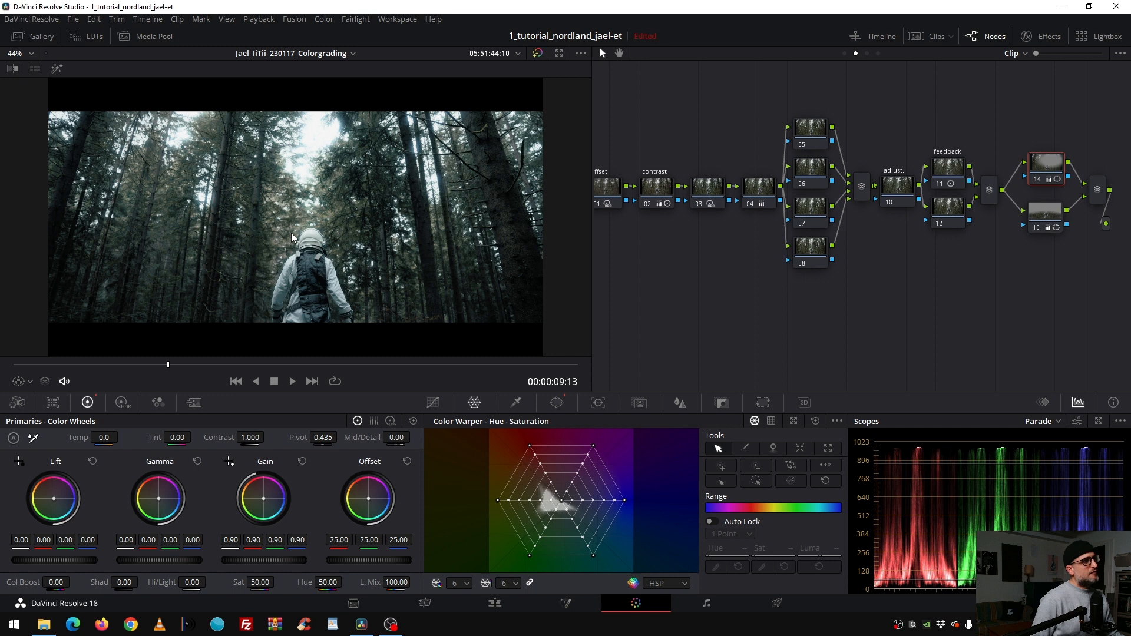
{"action": "left_click", "coordinate": [896, 185]}
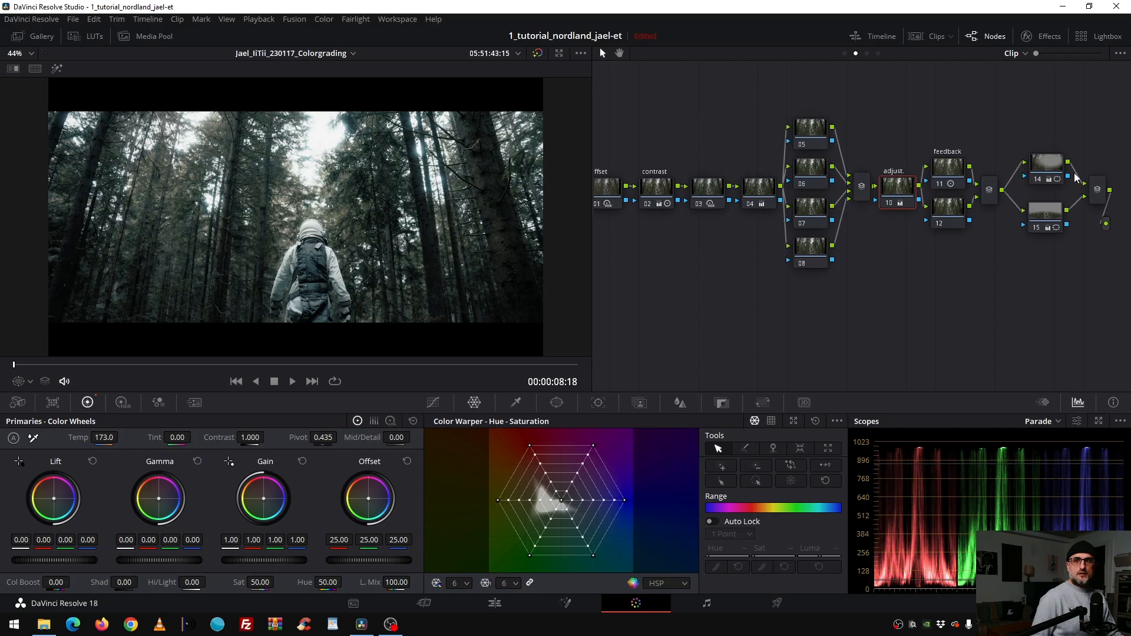
Step: Set the viewer overlay to Power Window so node 14's mask outline shows over the forest shot
{"action": "left_click", "coordinate": [20, 380]}
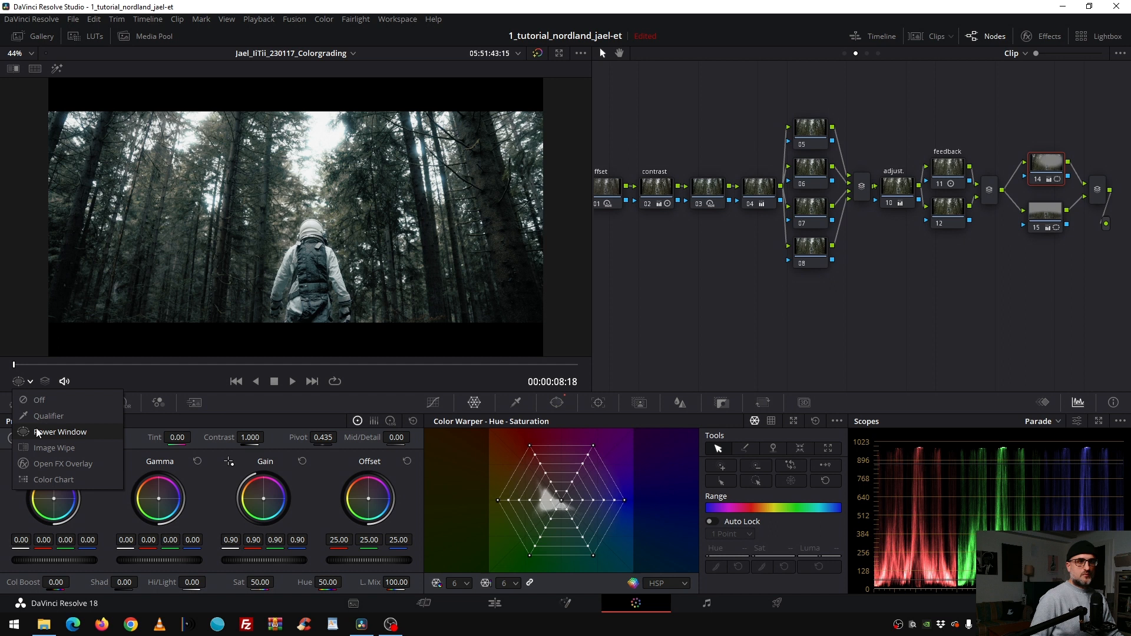
{"action": "left_click", "coordinate": [60, 431]}
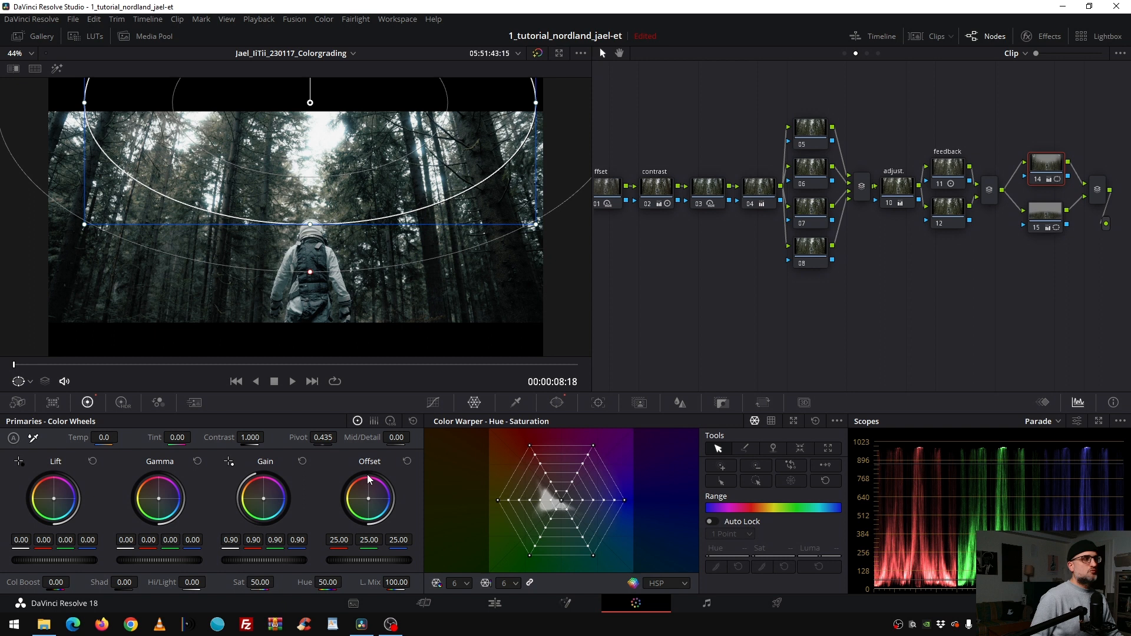
{"action": "left_click", "coordinate": [556, 402]}
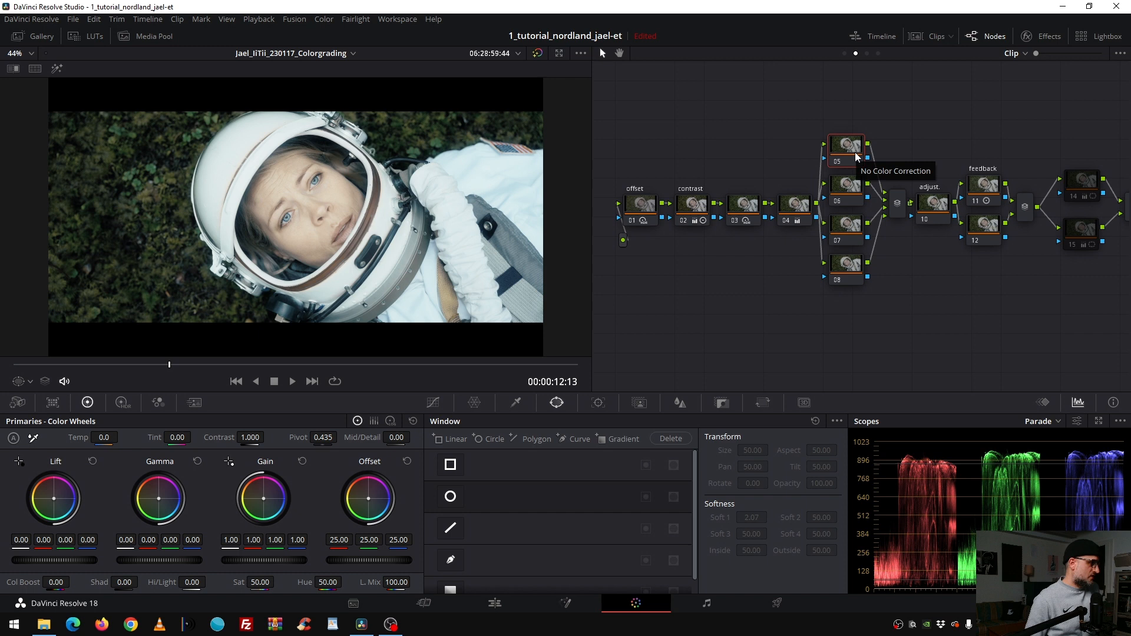
{"action": "mouse_move", "coordinate": [834, 147]}
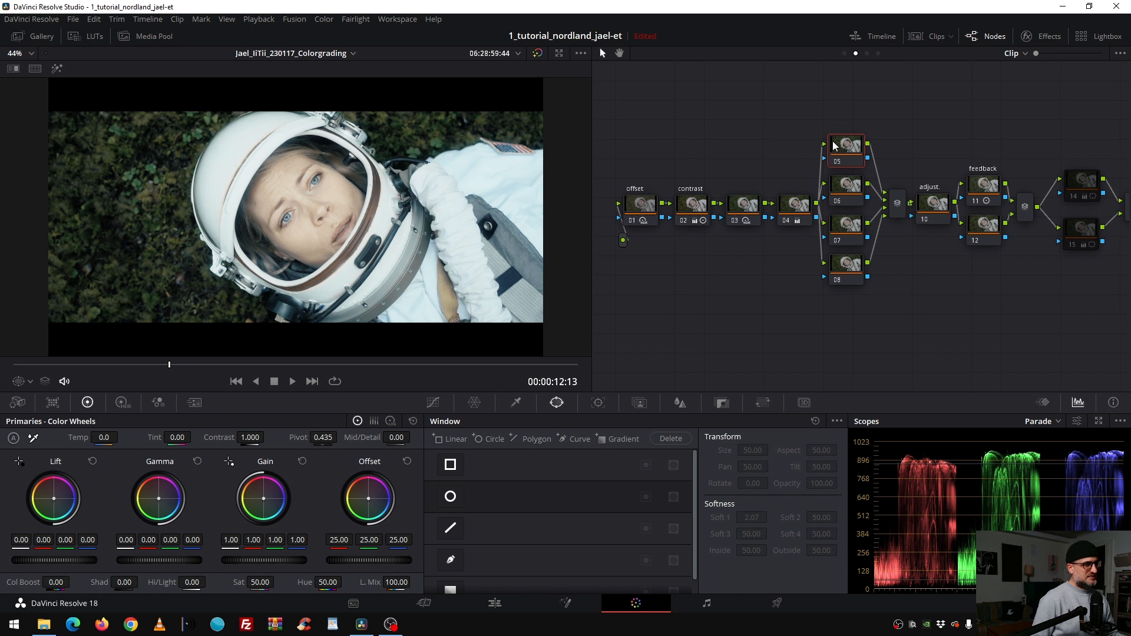
Step: List the node graph levels (group pre-clip, clip, post-clip, timeline) for the helmet close-up
{"action": "left_click", "coordinate": [1013, 53]}
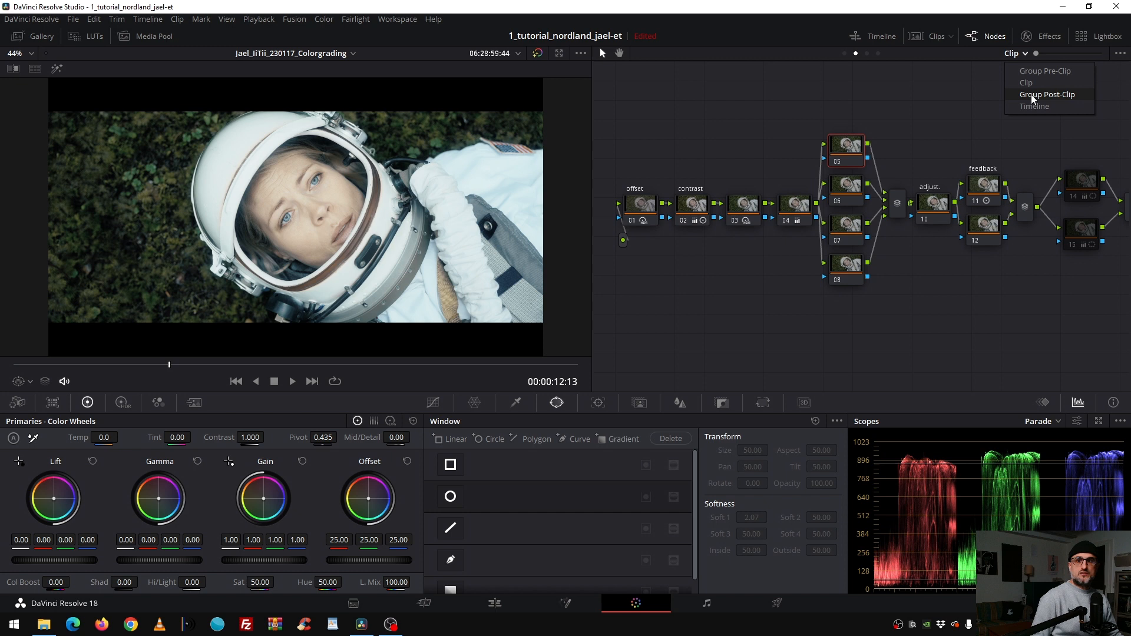
{"action": "left_click", "coordinate": [1046, 94]}
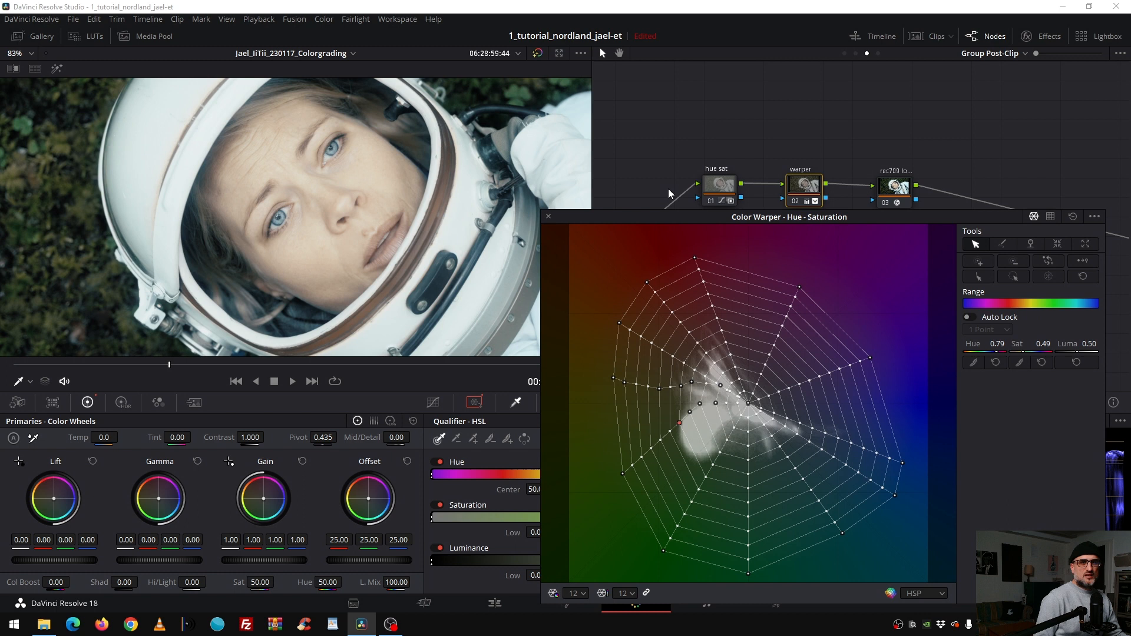
{"action": "mouse_move", "coordinate": [547, 225]}
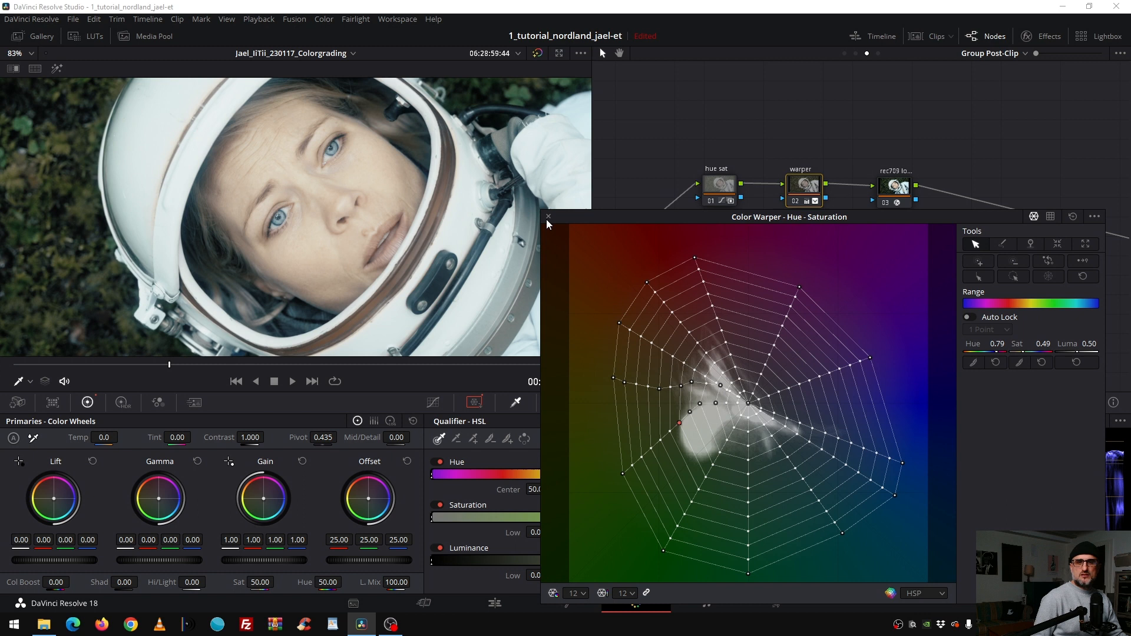
{"action": "left_click", "coordinate": [548, 217]}
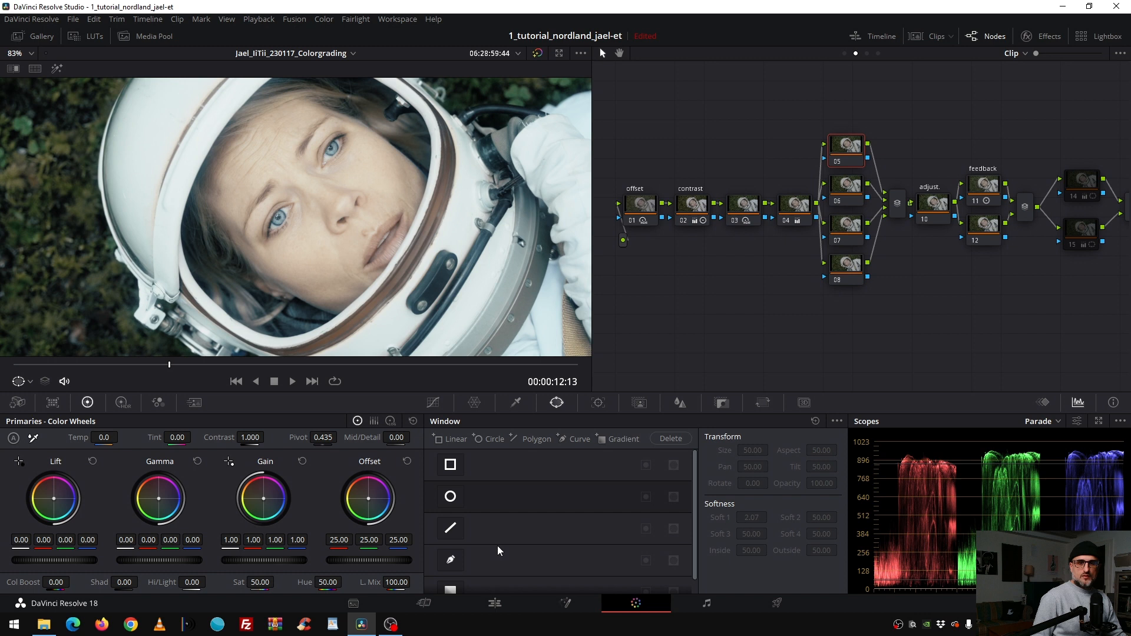
Step: Draw a curve window around the helmet with softness inside 1.74 and outside 1.78
{"action": "left_click", "coordinate": [449, 559]}
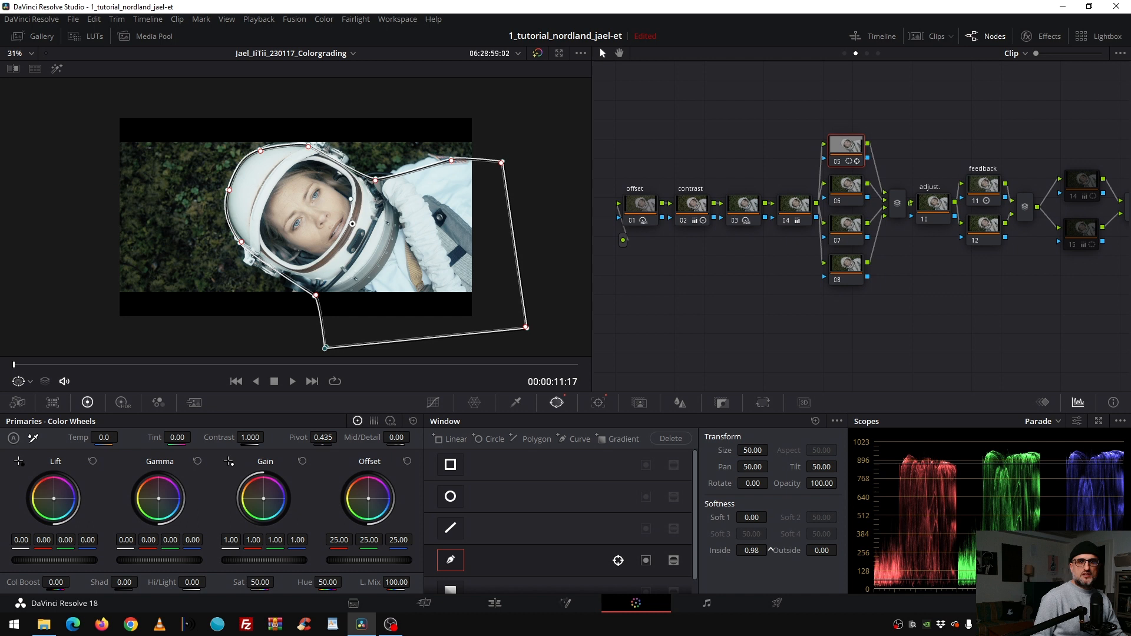
{"action": "left_click", "coordinate": [192, 401]}
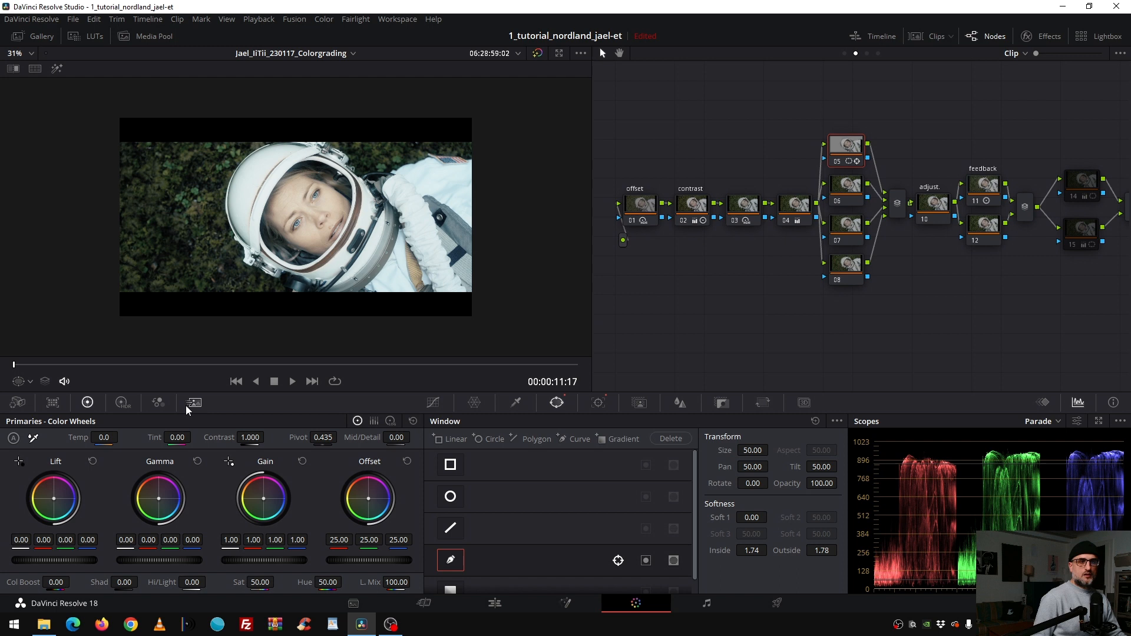
{"action": "left_click", "coordinate": [122, 403]}
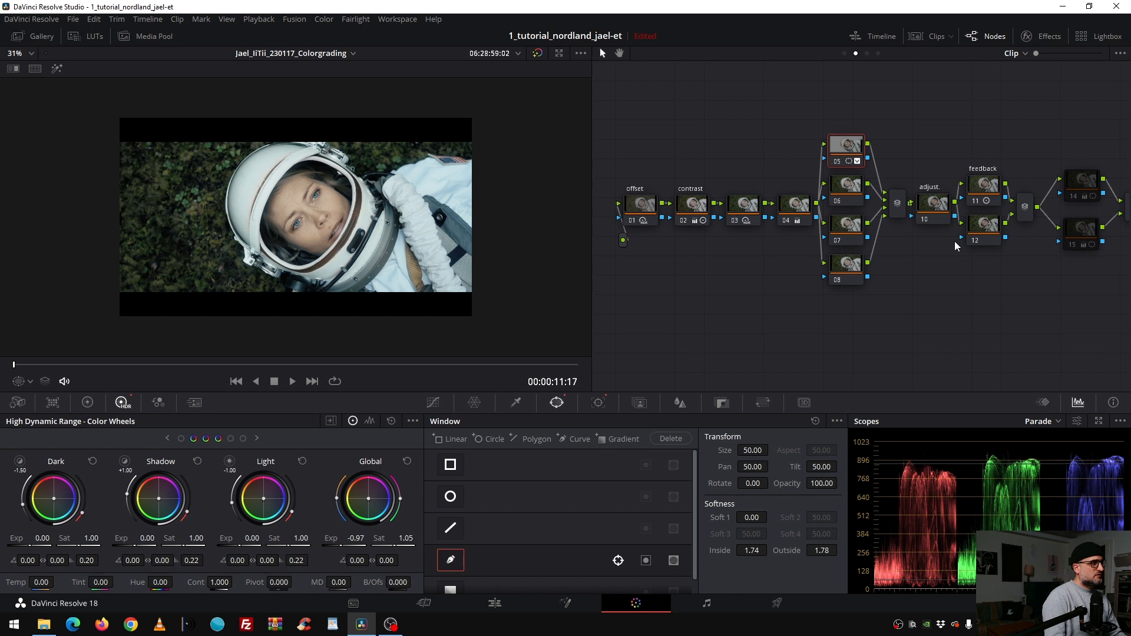
Step: Reshape node 06's oval window around her head and lower HDR Global exposure to -0.54
{"action": "left_click", "coordinate": [846, 186]}
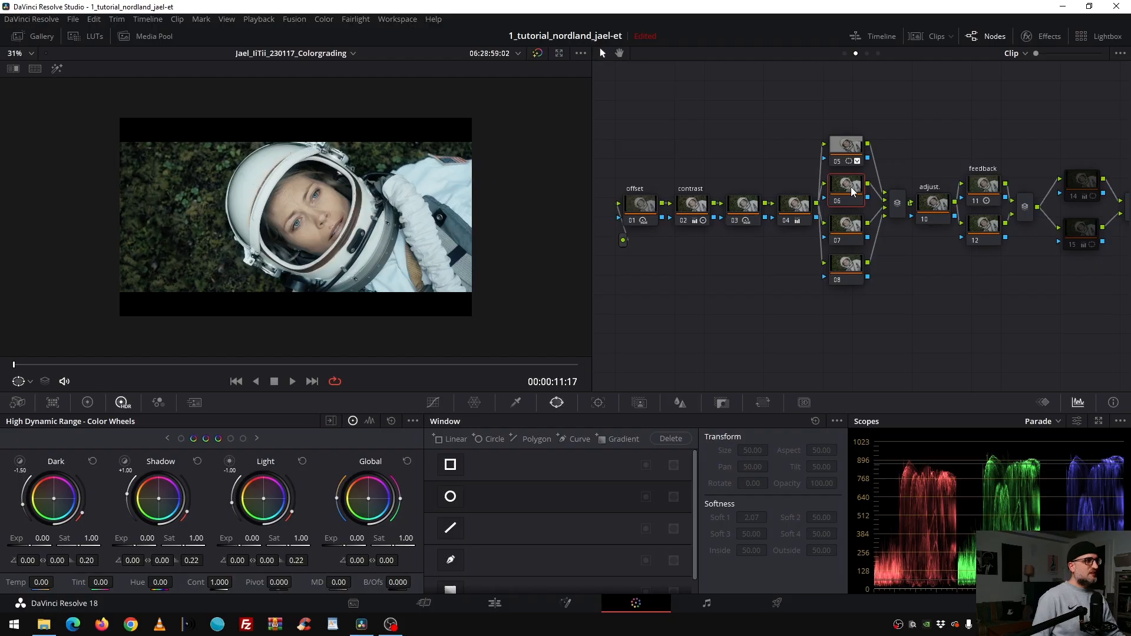
{"action": "left_click", "coordinate": [450, 496]}
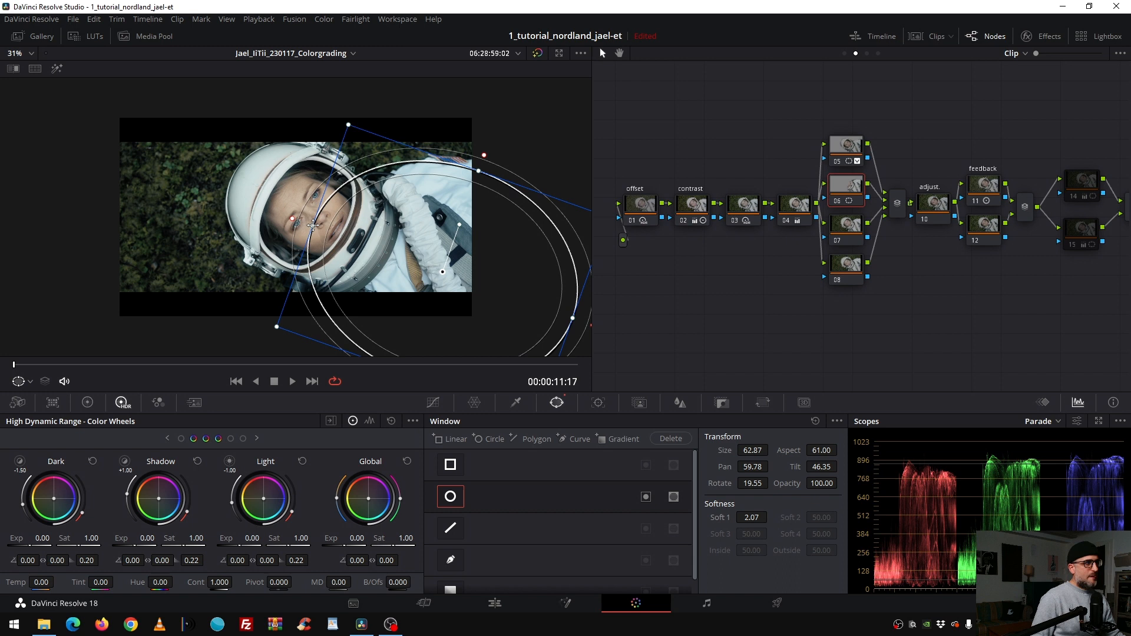
{"action": "left_click_drag", "start_coordinate": [312, 226], "coordinate": [357, 245]}
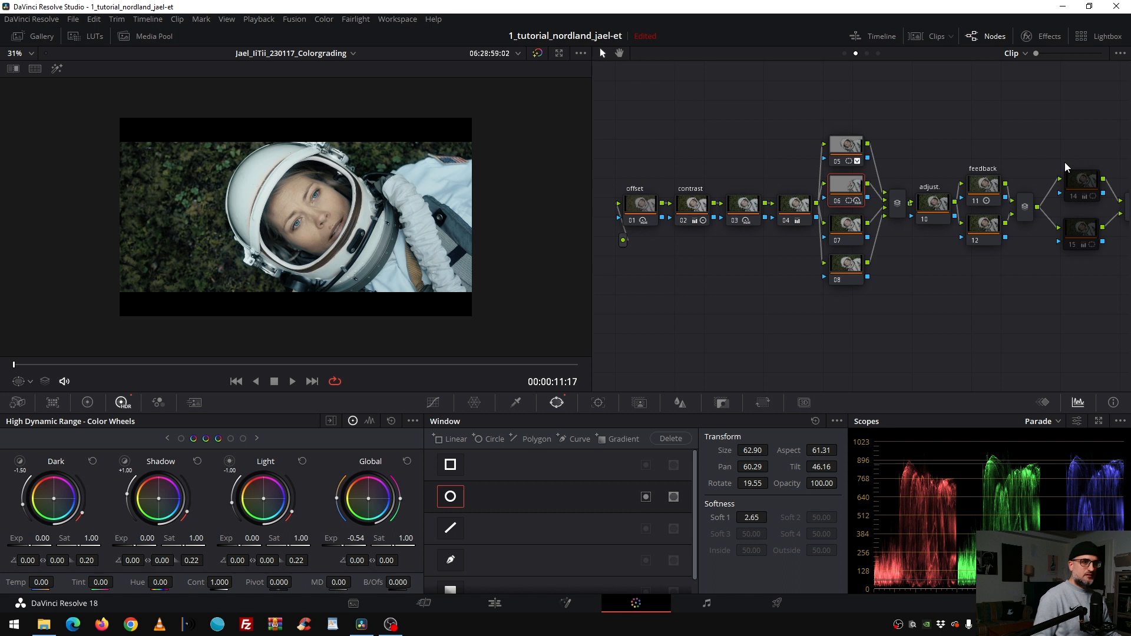
{"action": "left_click", "coordinate": [86, 403]}
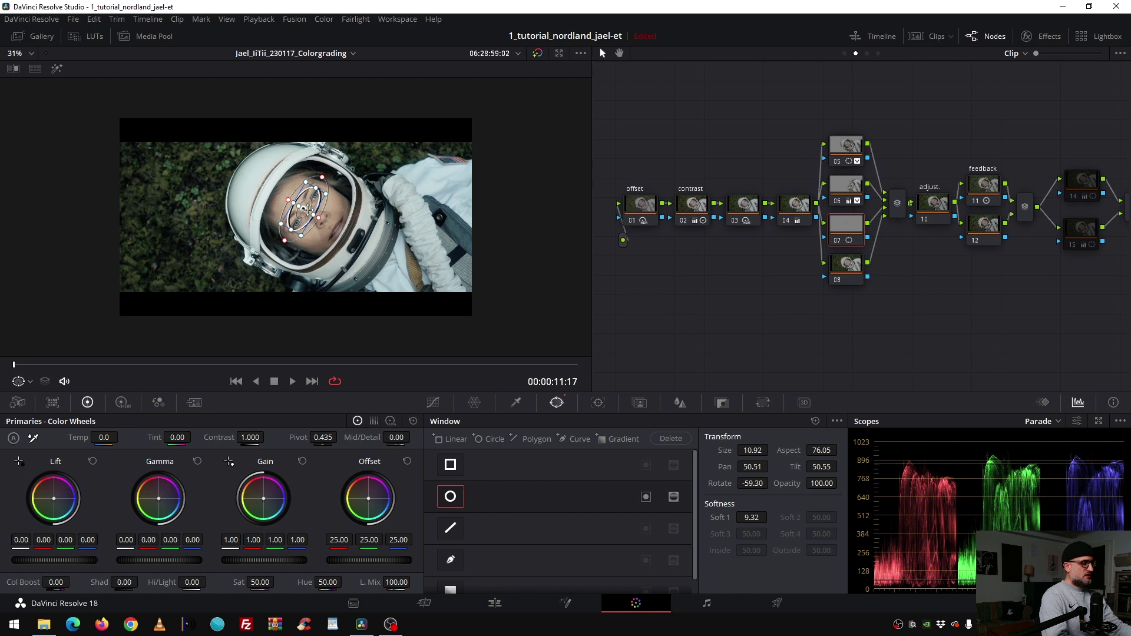
Step: Give node 07 a circular window of size 11, rotation -59 and softness 9.32 over her eyes
{"action": "left_click", "coordinate": [20, 381]}
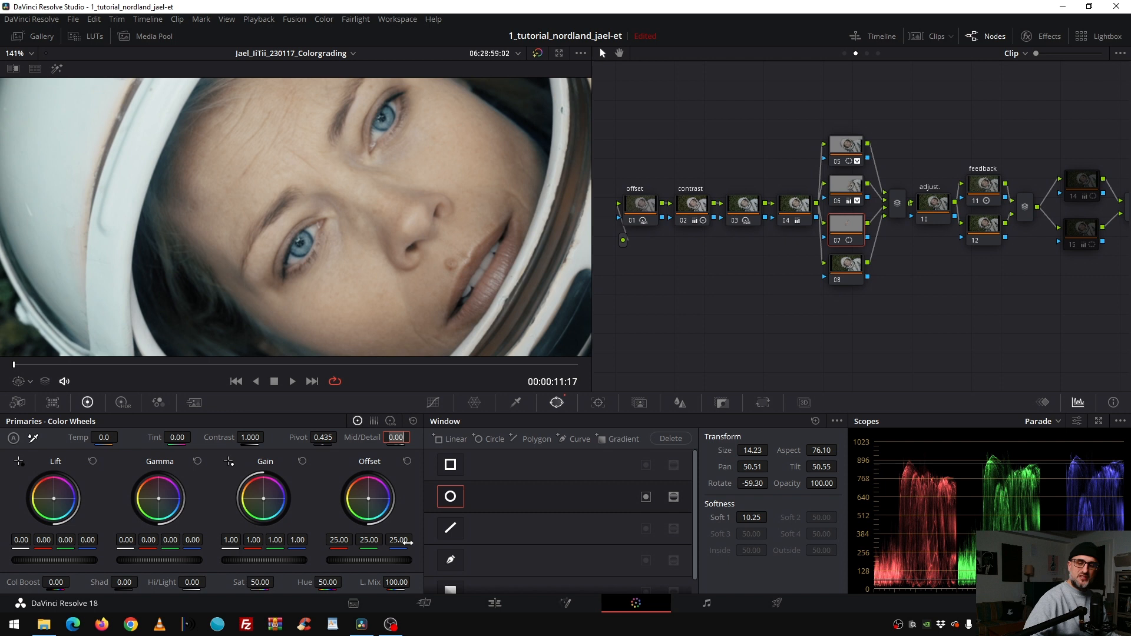
Step: Set midtone detail to 30 and refit the eye window to size 14.23, softness 10.25
{"action": "triple_click", "coordinate": [394, 437]}
{"action": "type", "text": "30"}
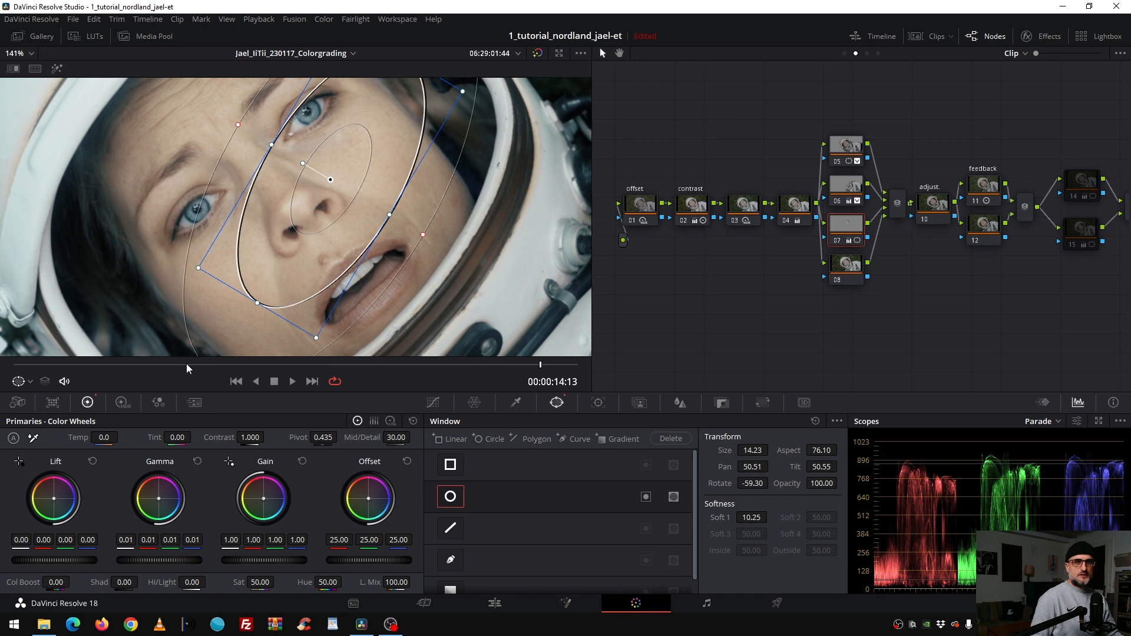
{"action": "left_click", "coordinate": [597, 403]}
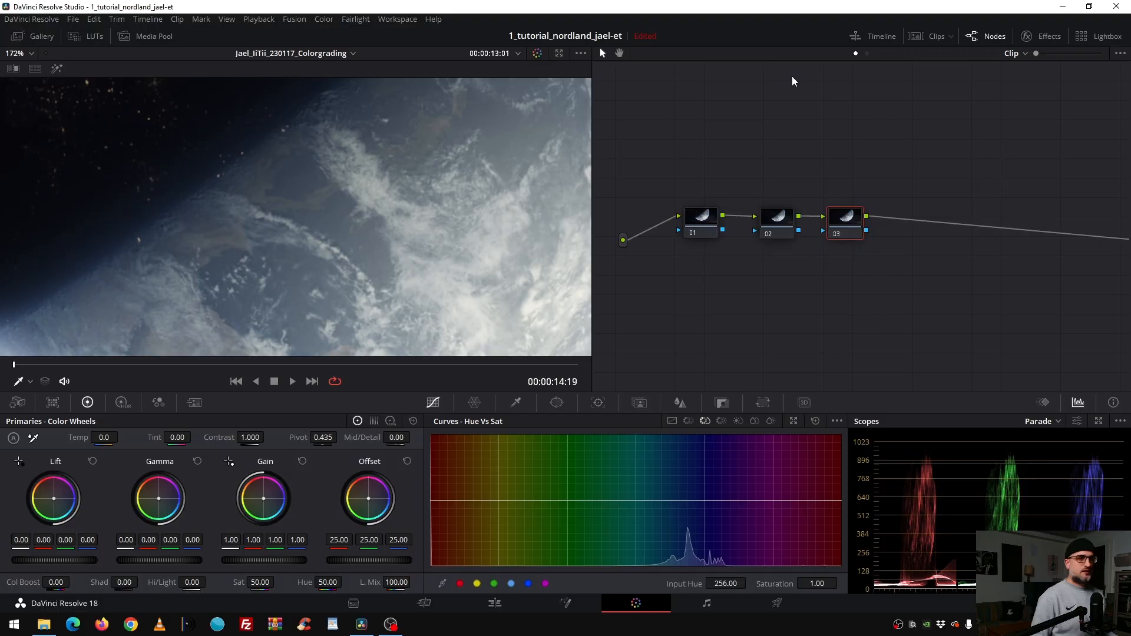
Step: Load clip 05, the earth shot, from the thumbnails with the viewer overlay off
{"action": "left_click", "coordinate": [936, 37]}
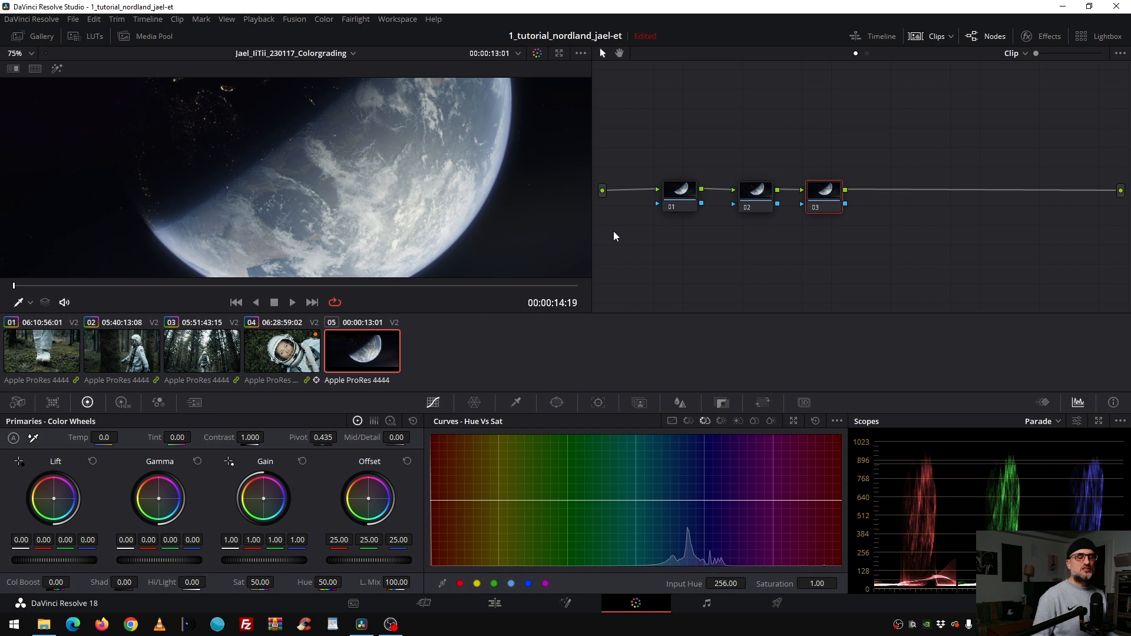
{"action": "left_click", "coordinate": [18, 302]}
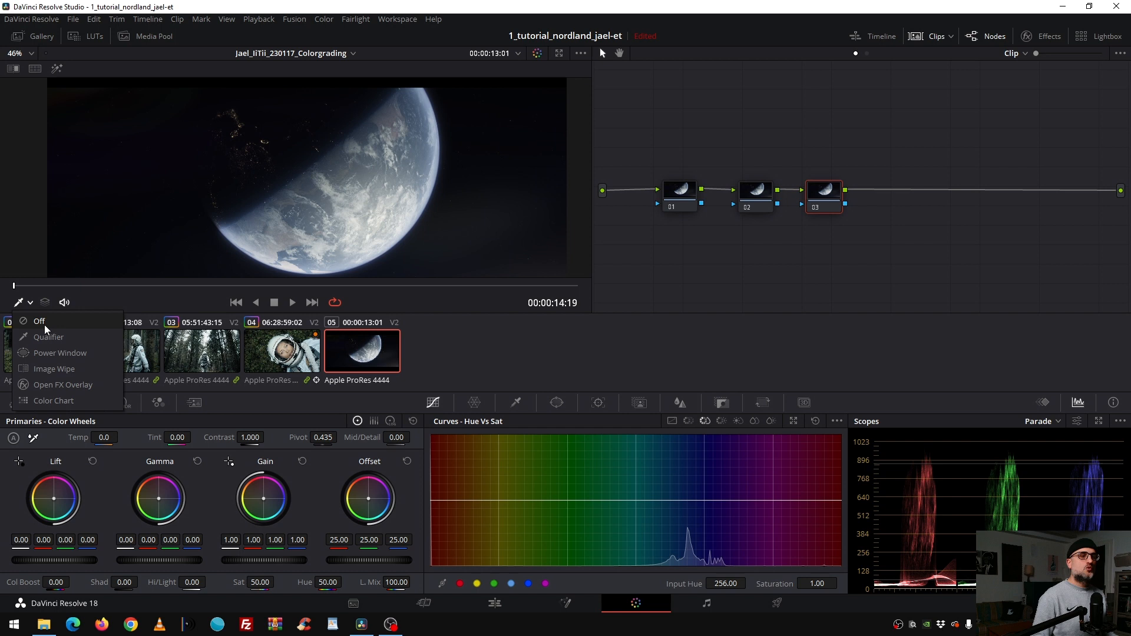
{"action": "left_click", "coordinate": [678, 196]}
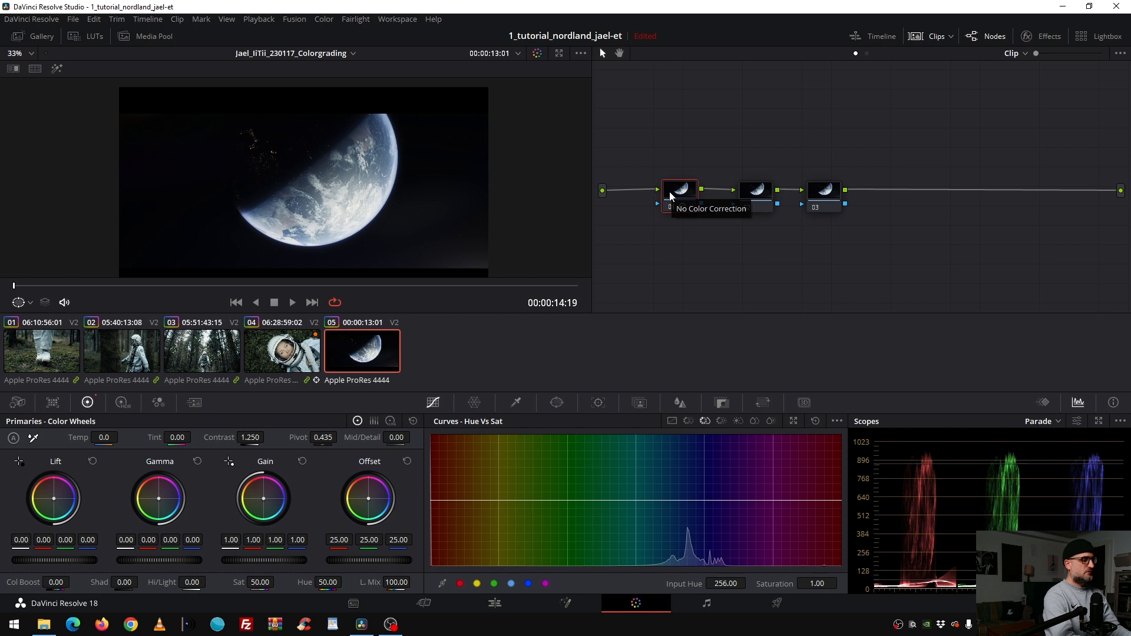
Step: Raise node 01 of the earth shot to contrast 1.250 and saturation 58.12
{"action": "left_click", "coordinate": [679, 189]}
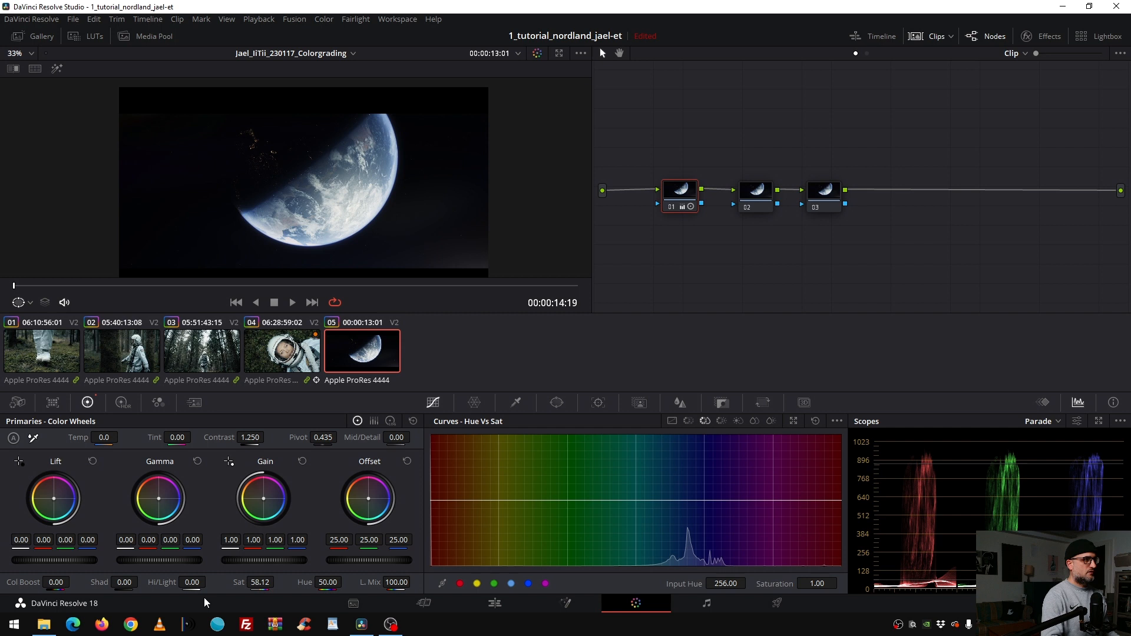
{"action": "left_click", "coordinate": [754, 191]}
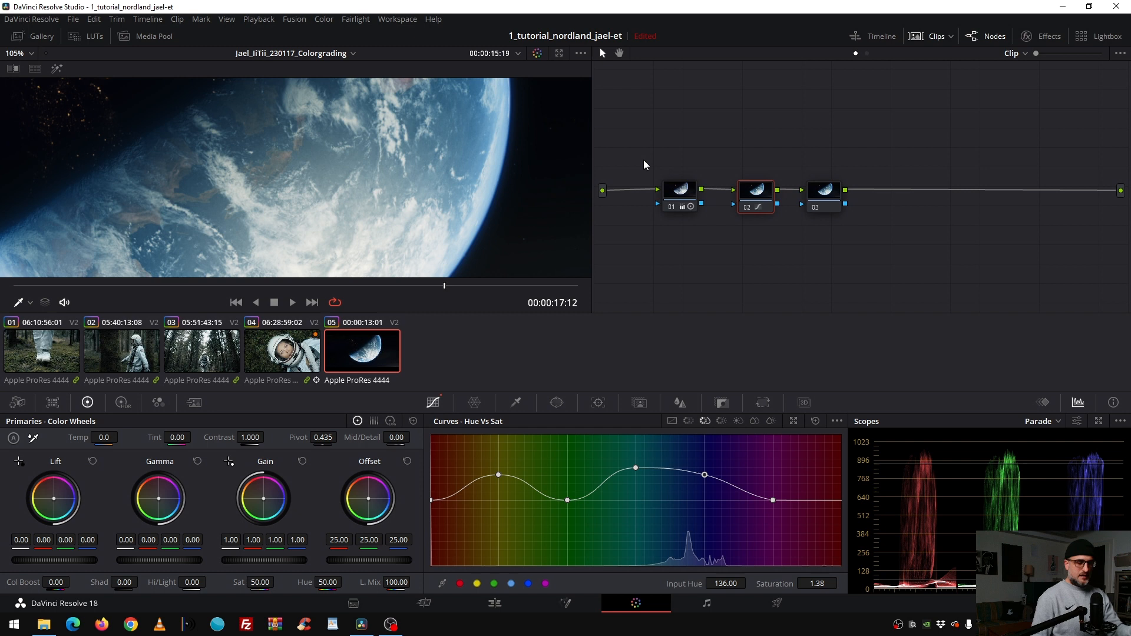
Step: Add Hue vs Sat points on node 02 lifting yellow-green and cyan-blue saturation
{"action": "left_click", "coordinate": [821, 190]}
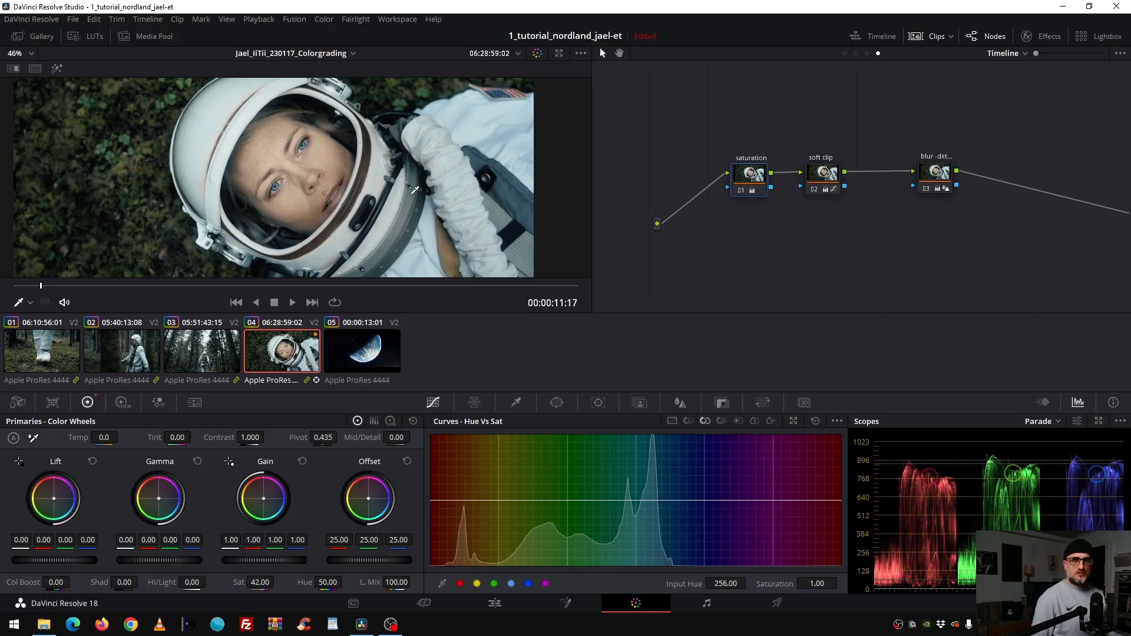
{"action": "mouse_move", "coordinate": [756, 183]}
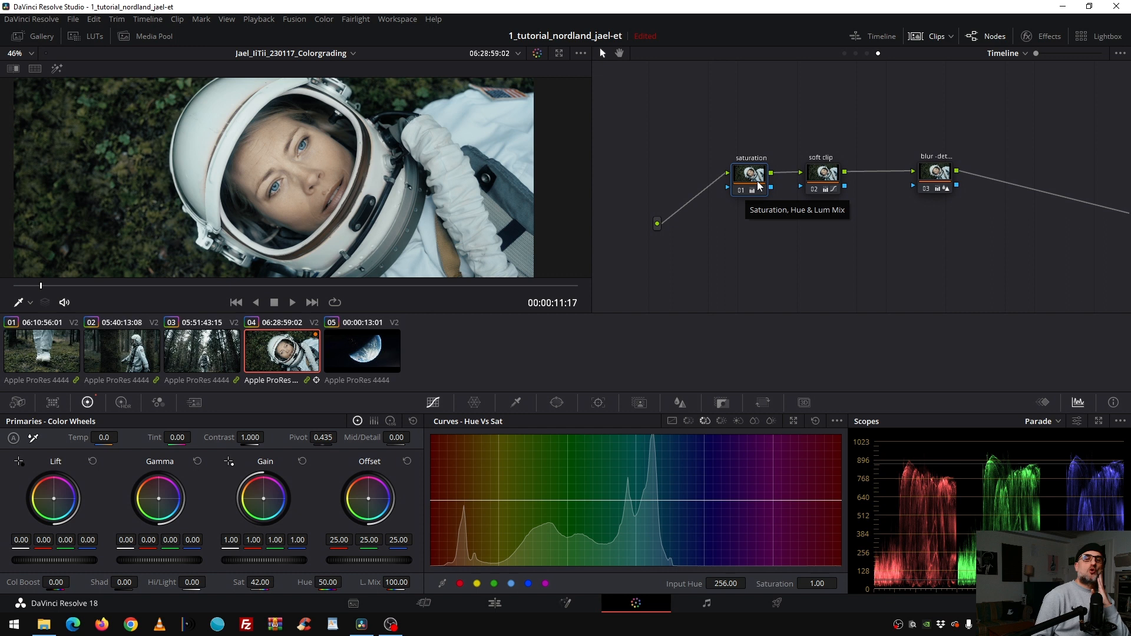
{"action": "mouse_move", "coordinate": [465, 160]}
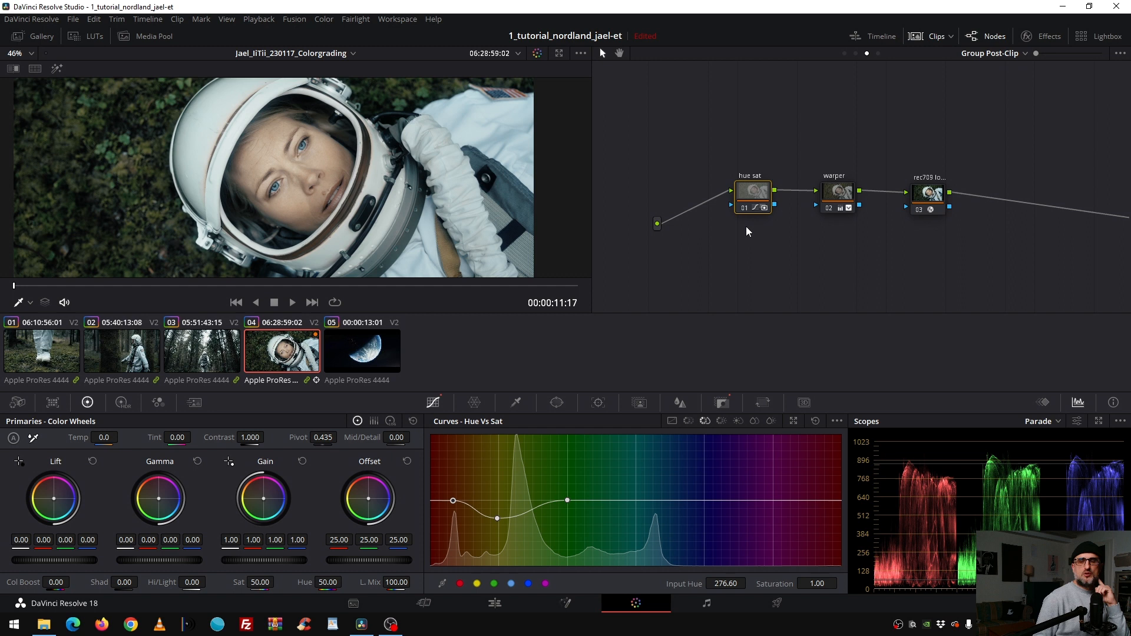
Step: Select the group post-clip hue sat node and show its Key palette with output gain 0.500
{"action": "left_click", "coordinate": [720, 403]}
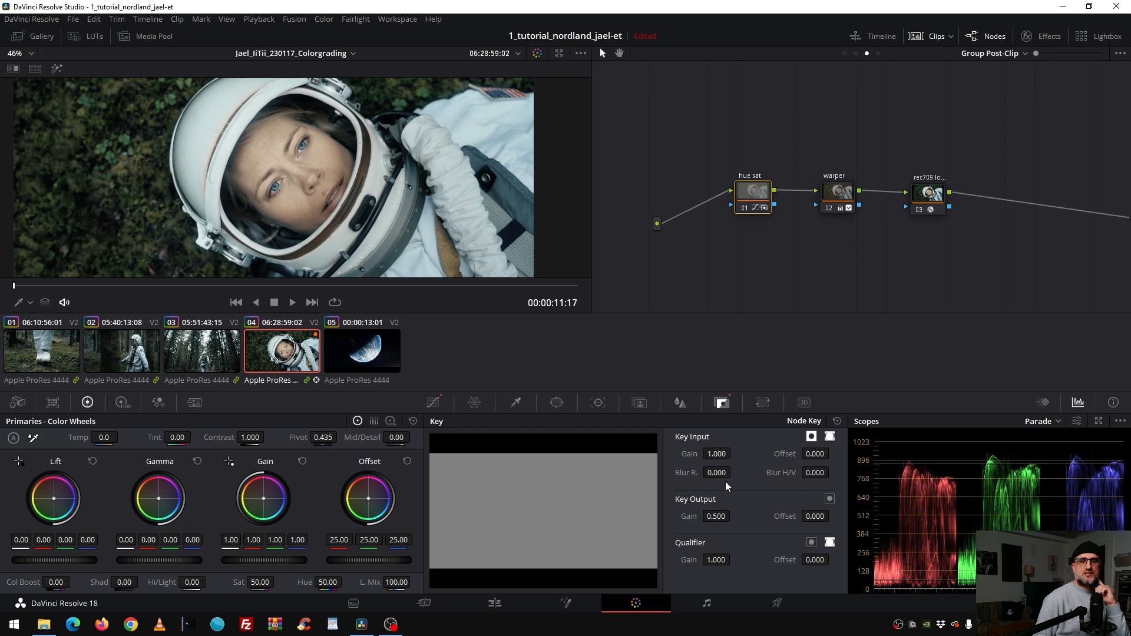